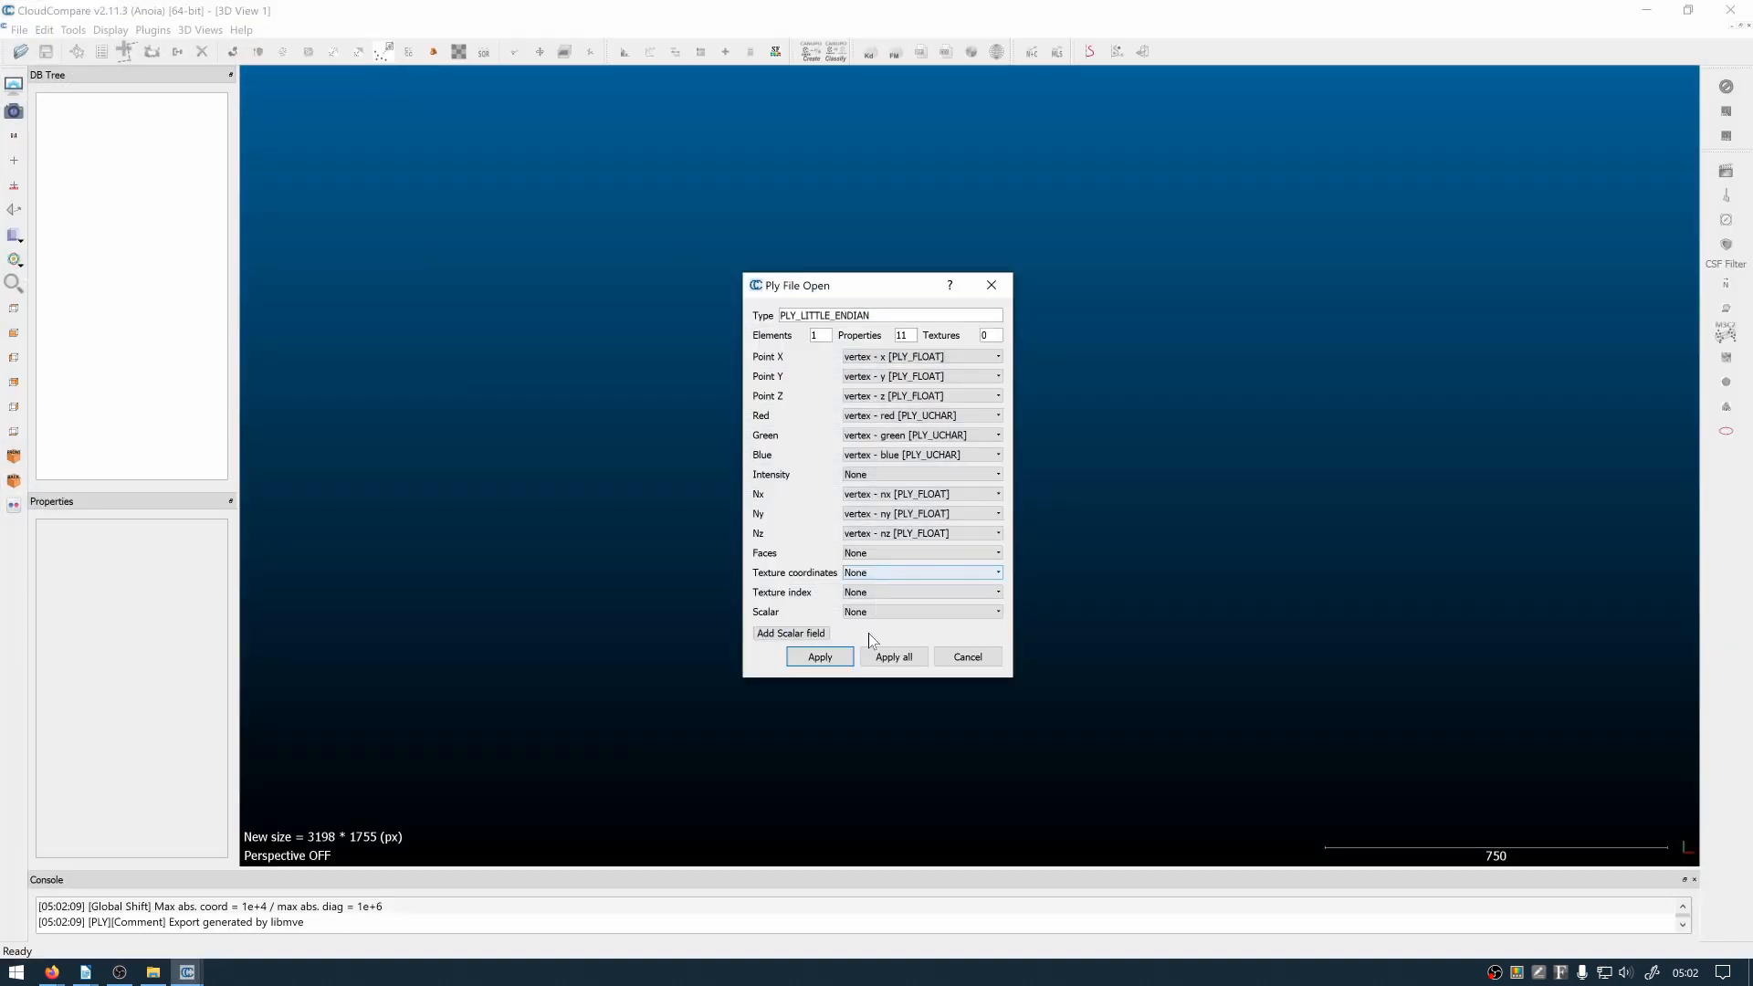
# Import MVE.ply with x/y/z, RGB and normal fields mapped, then orbit the cloud
pyautogui.click(820, 656)
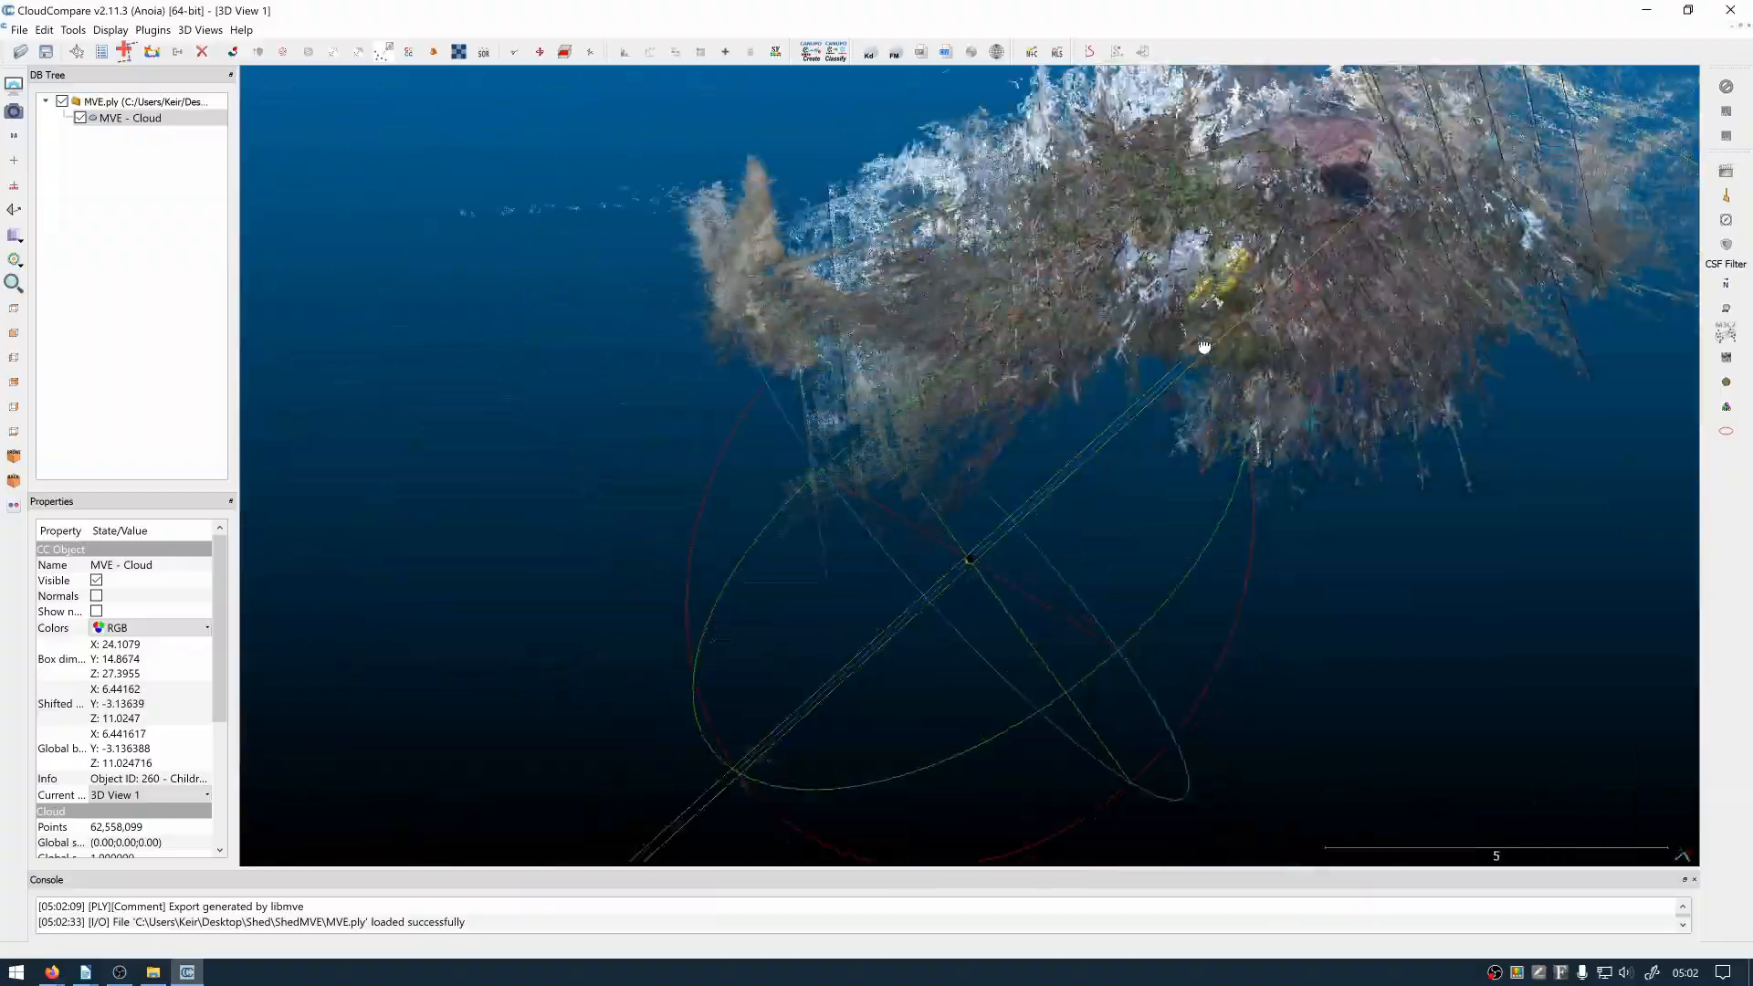
pyautogui.moveTo(1204, 347); pyautogui.dragTo(790, 515)
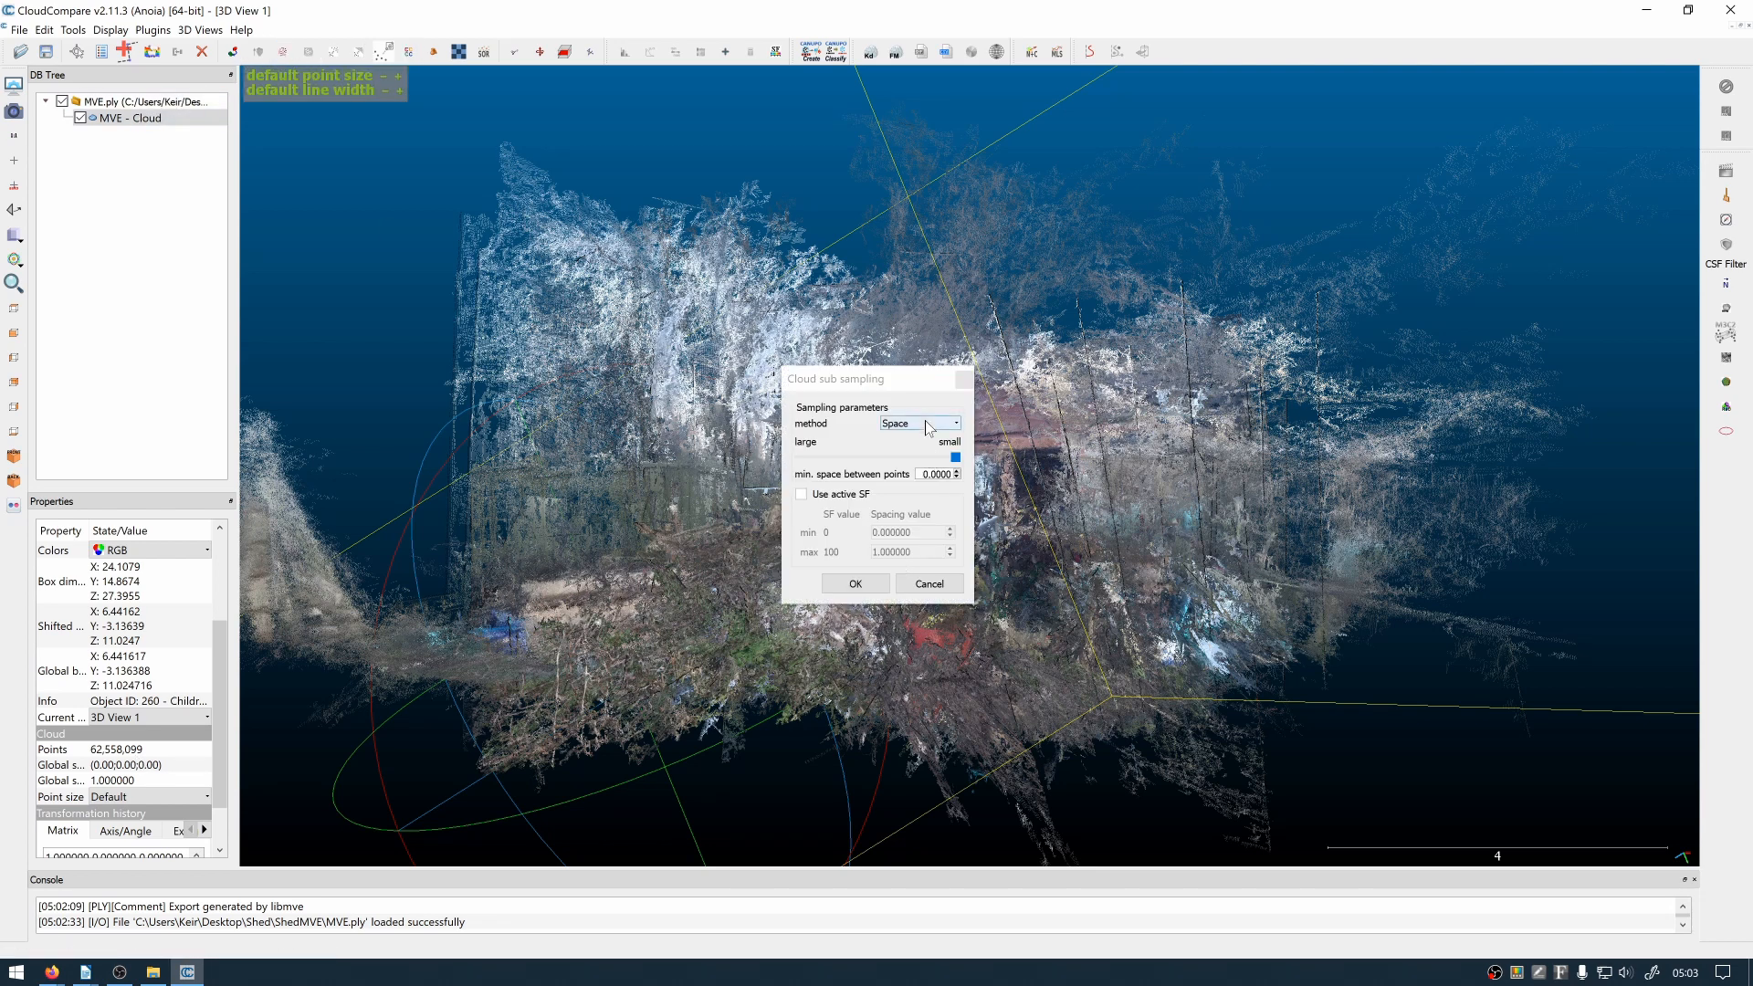
# Subsample the shed cloud with method Space, producing a 9,729,242-point copy
pyautogui.click(919, 422)
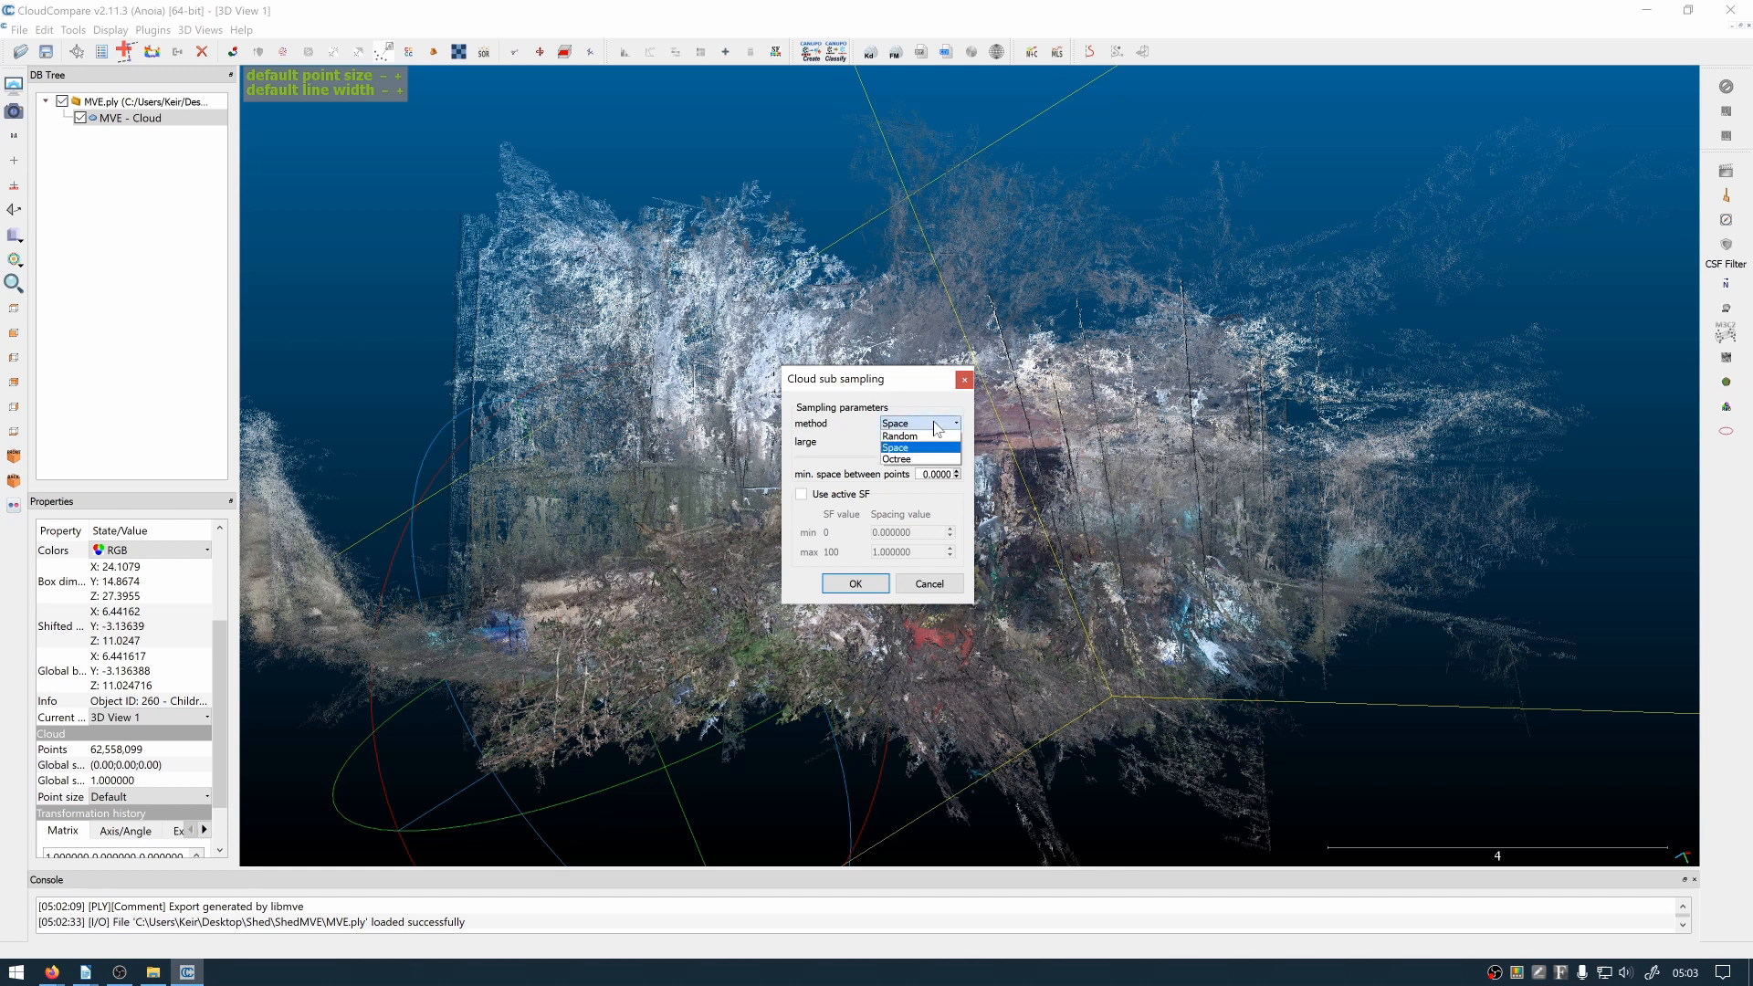
pyautogui.click(894, 447)
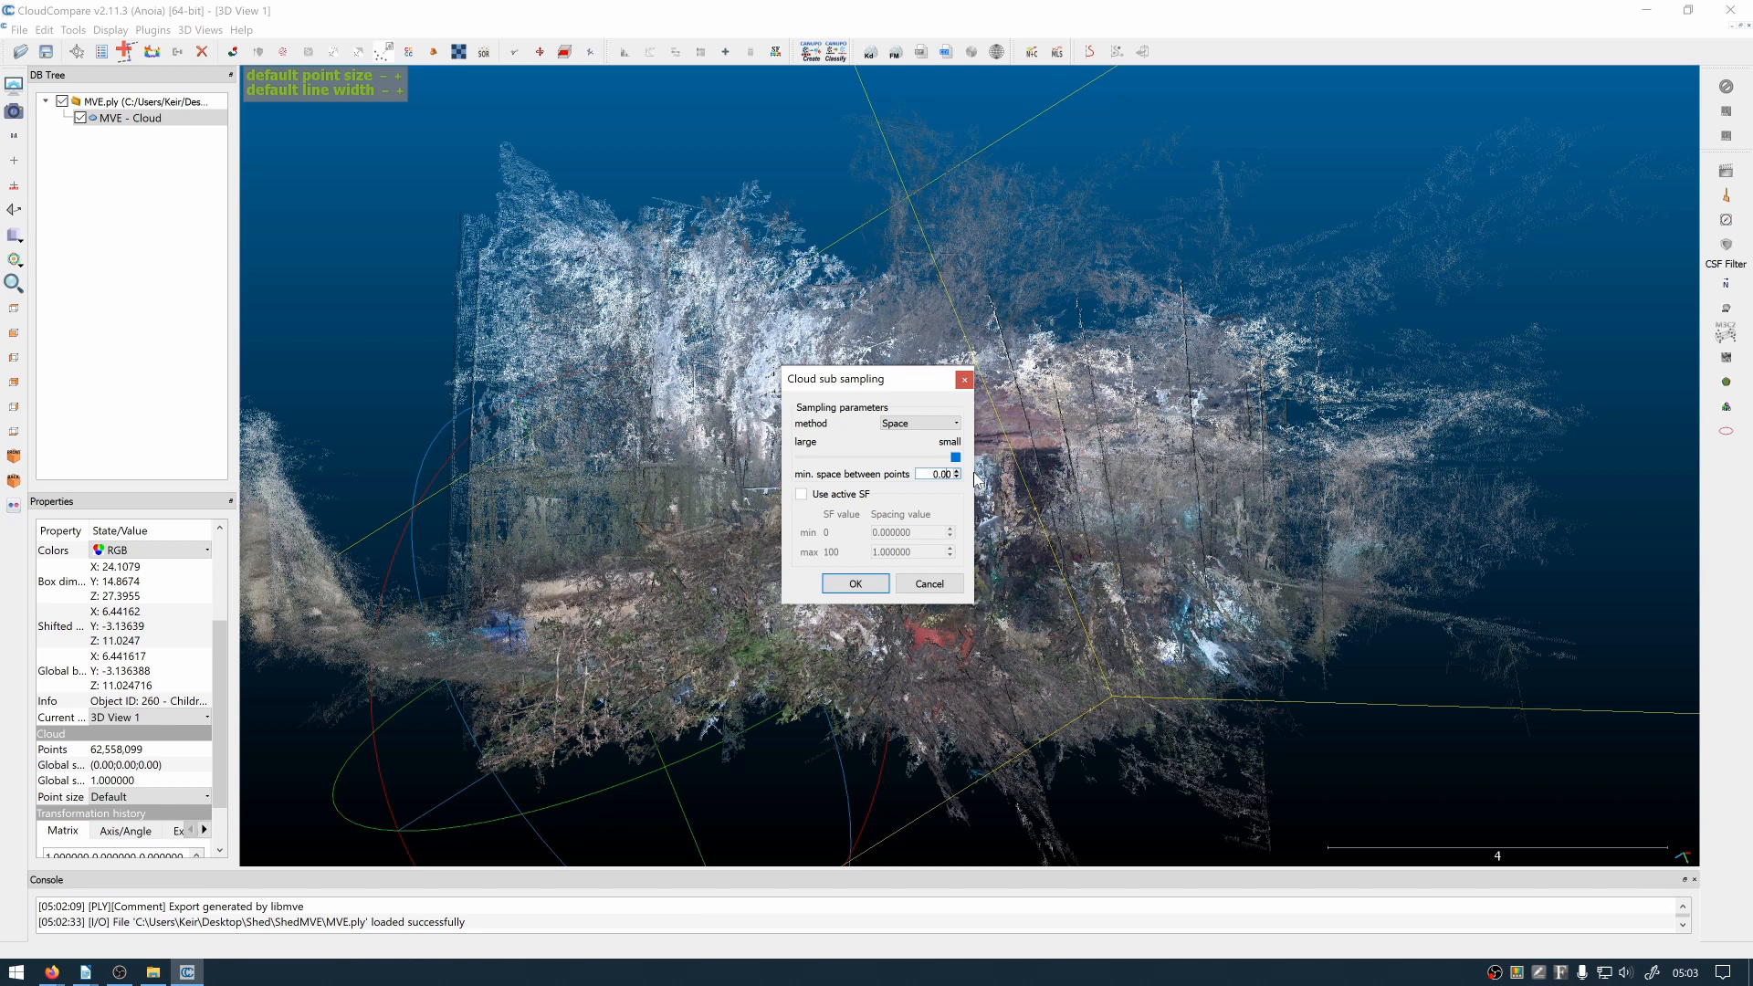
pyautogui.click(854, 583)
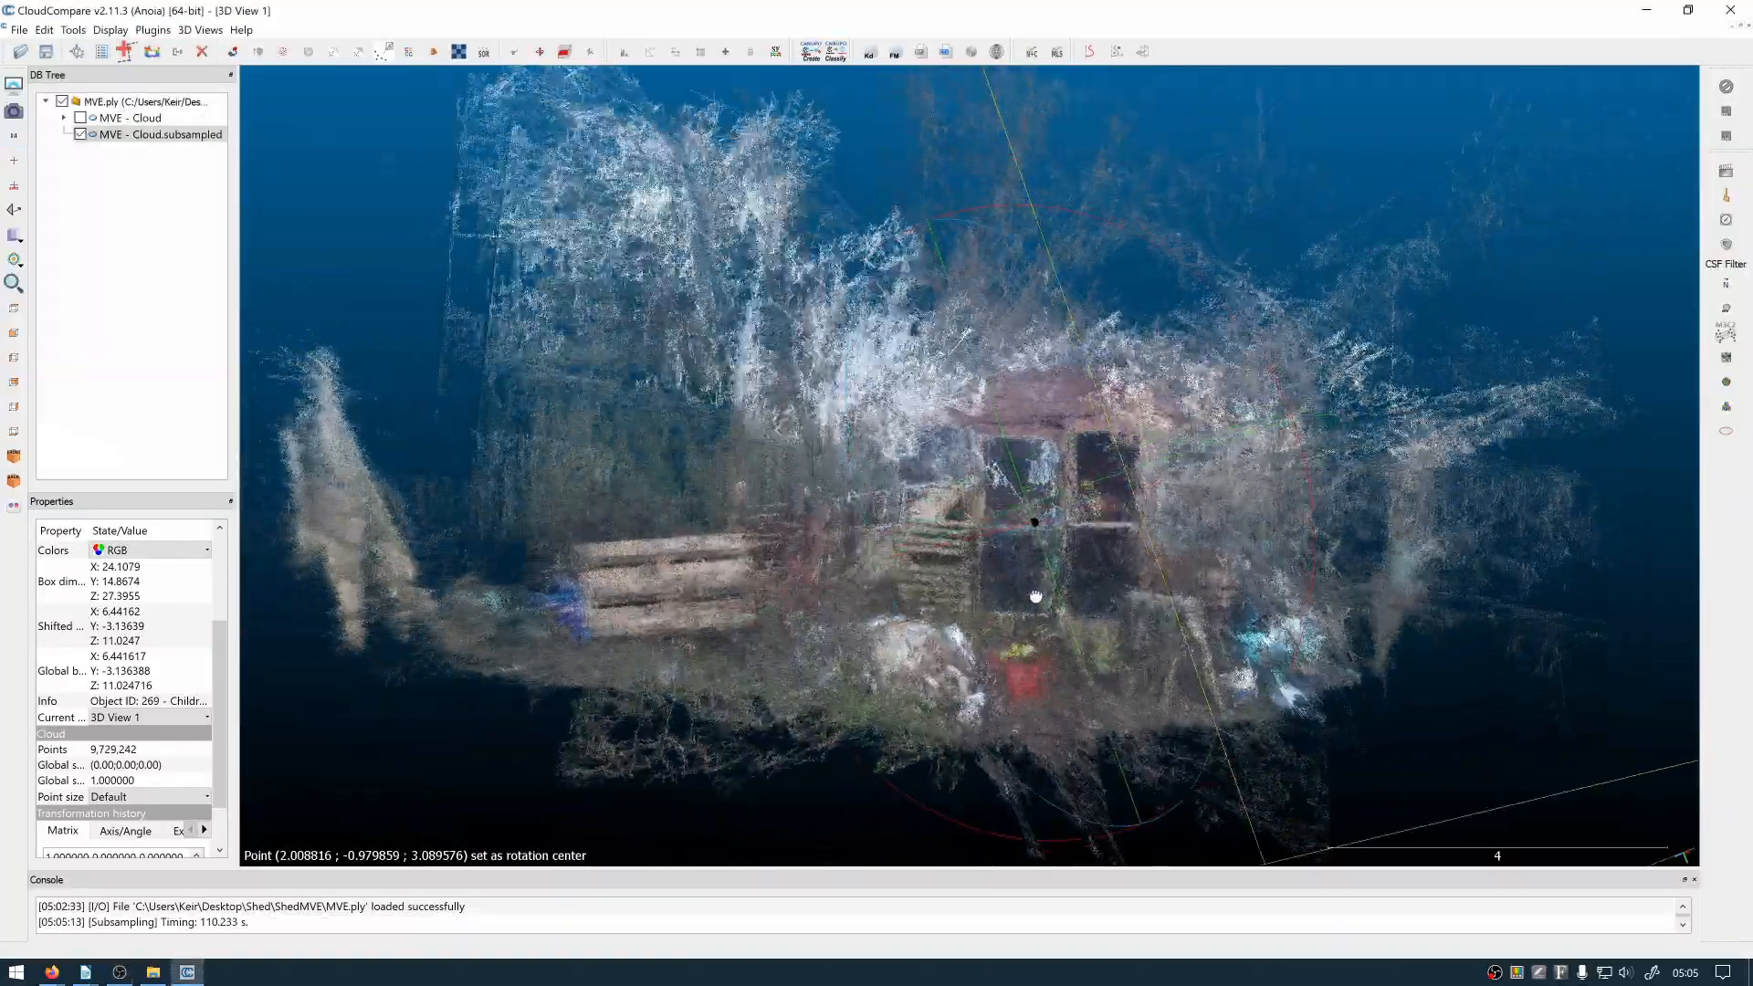
pyautogui.moveTo(1034, 598); pyautogui.dragTo(913, 433)
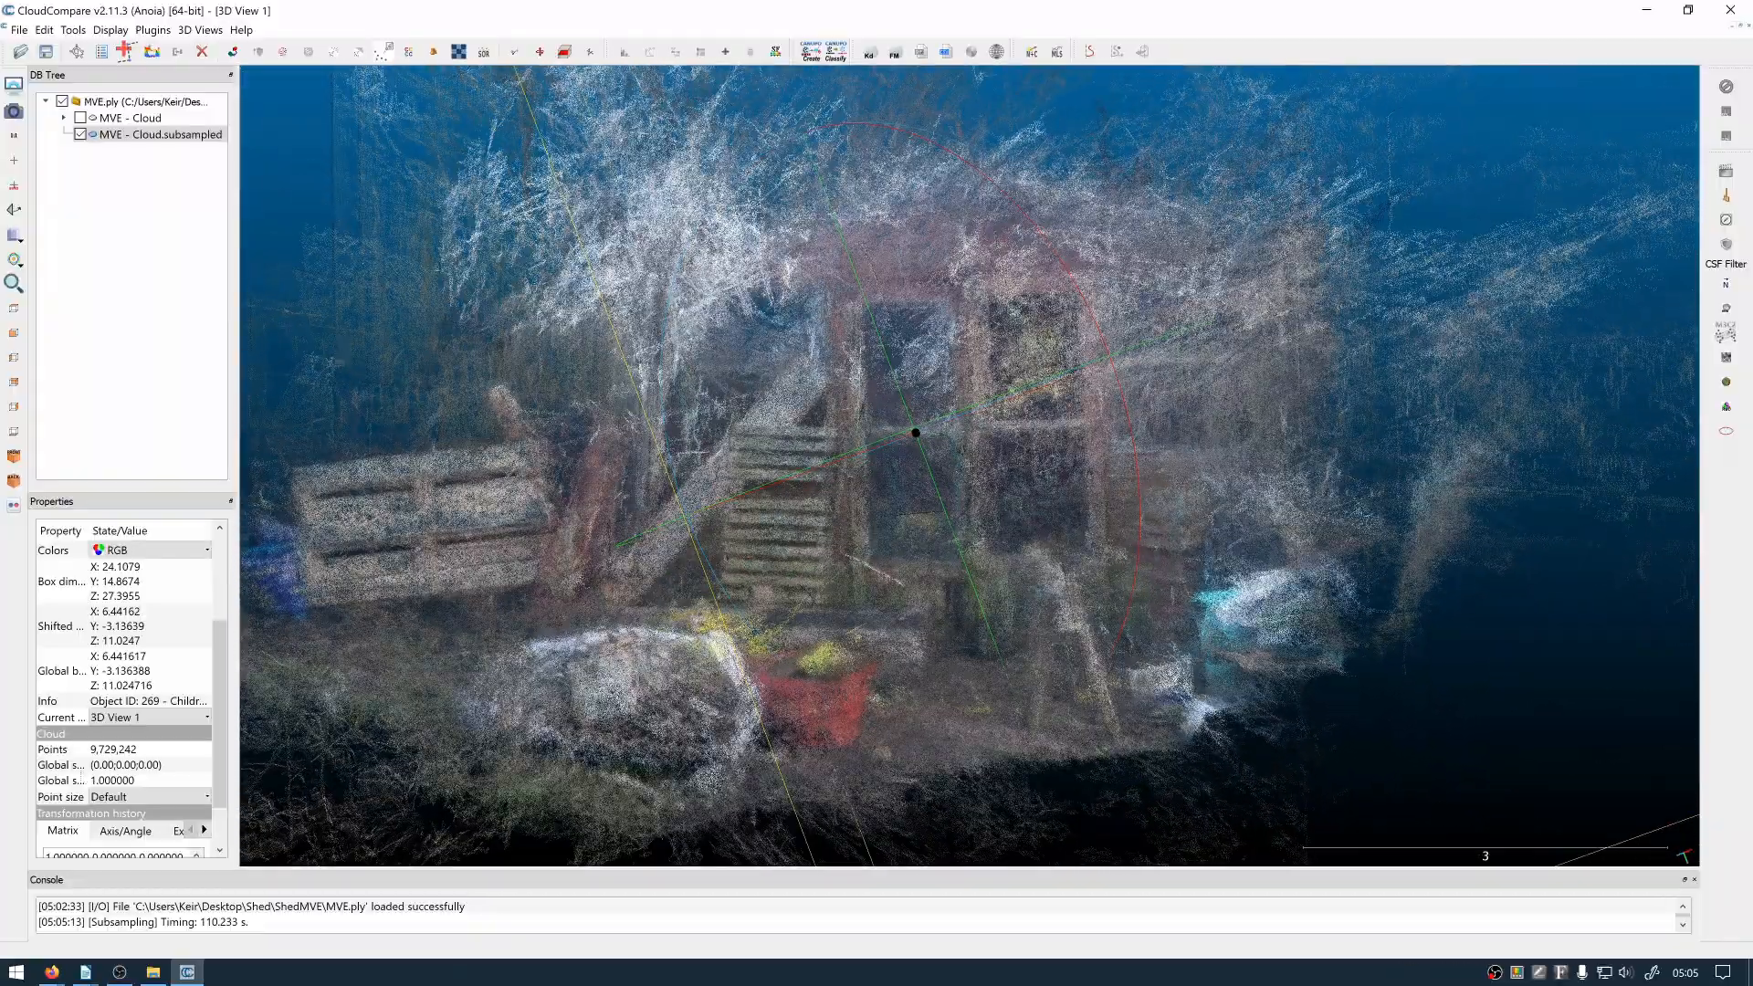
# Randomly subsample the original cloud with fewer remaining points, then toggle a cloud's visibility
pyautogui.click(79, 117)
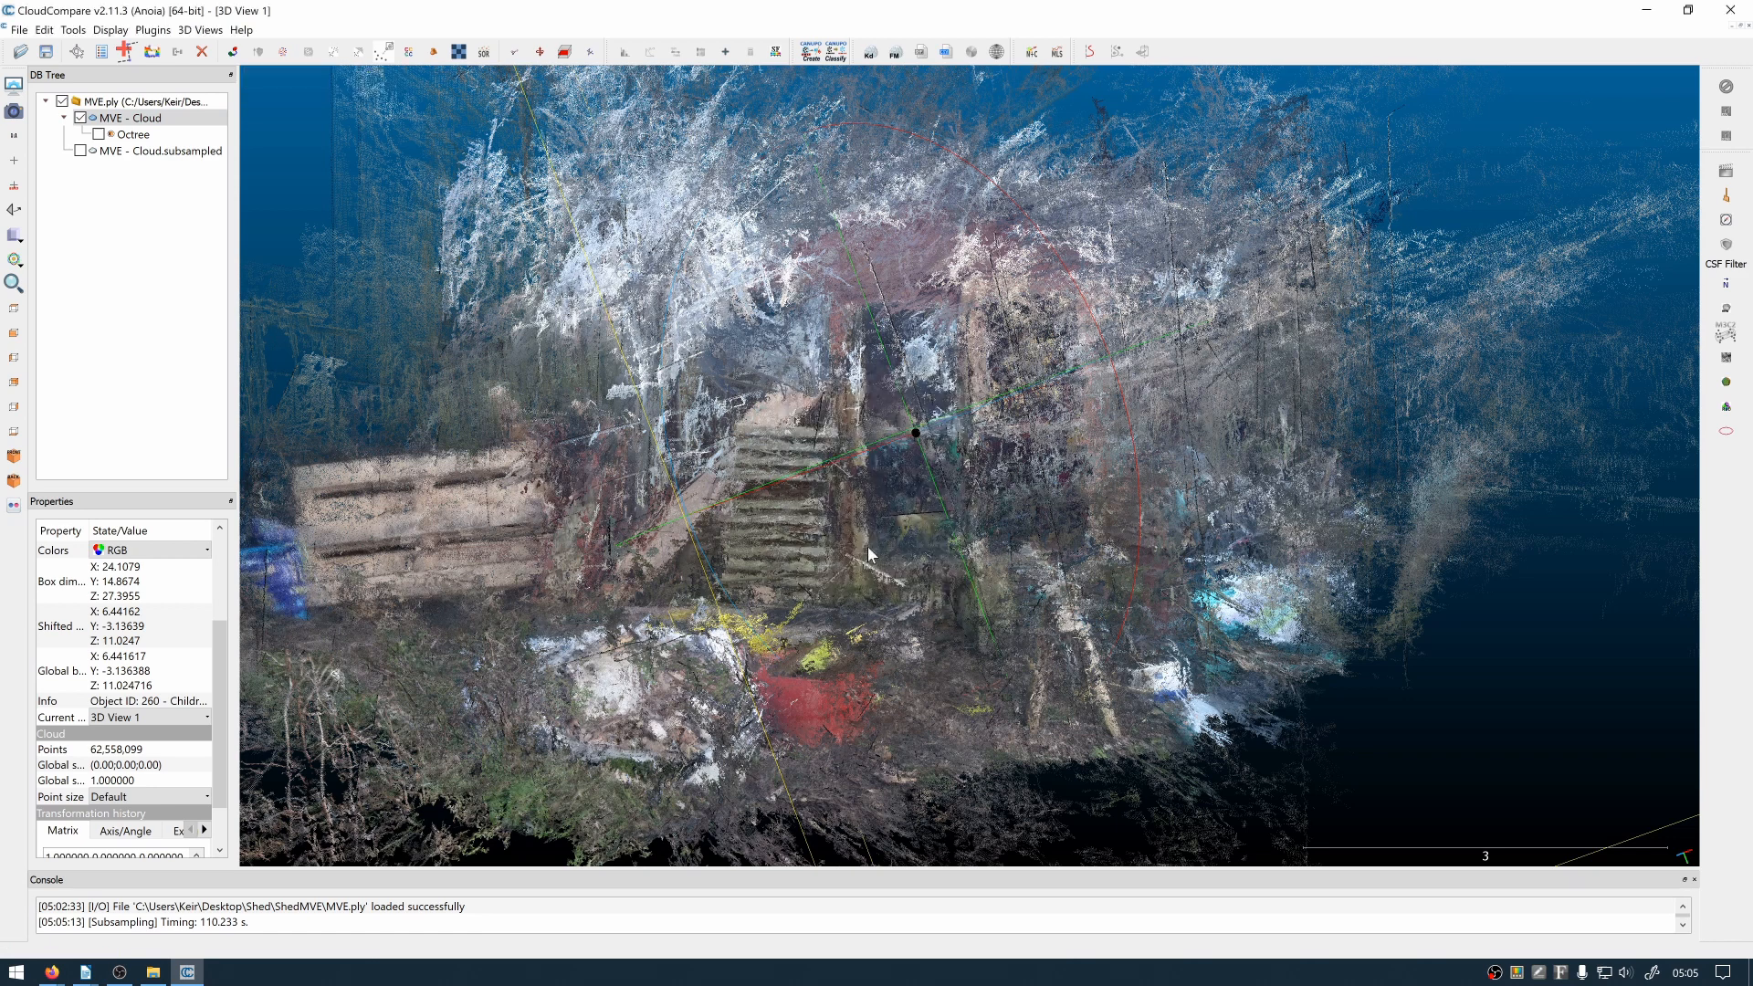
pyautogui.click(917, 423)
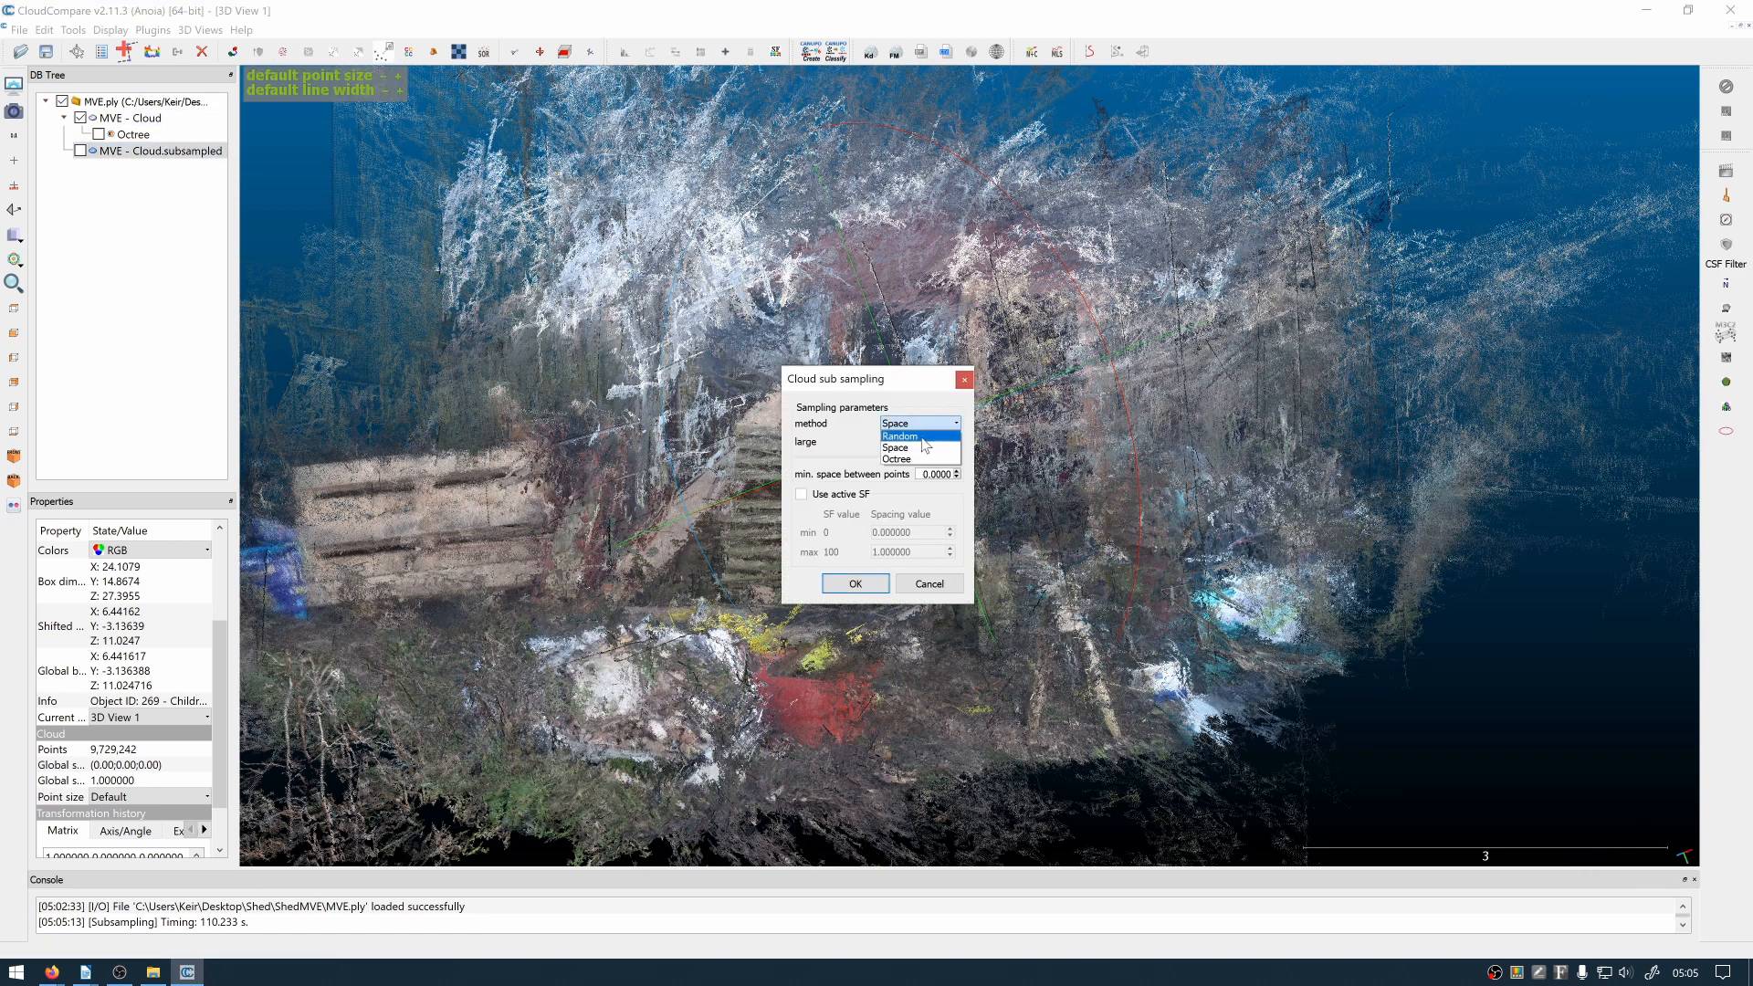
pyautogui.click(926, 582)
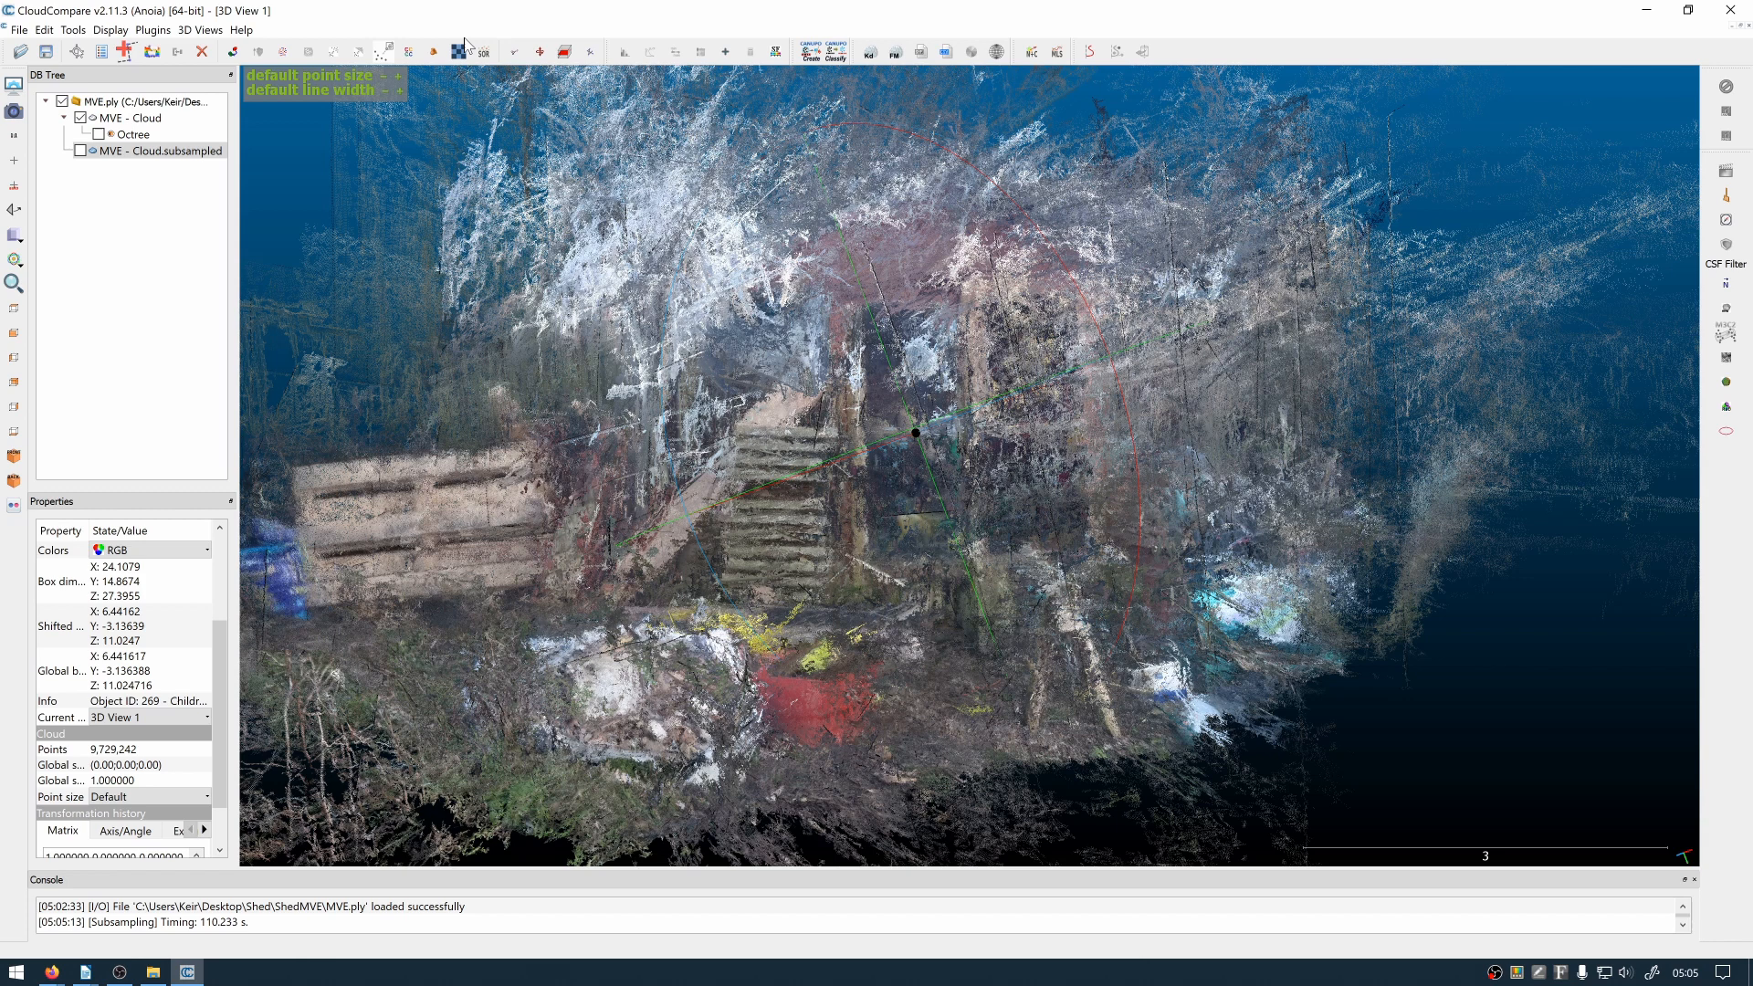
pyautogui.click(458, 51)
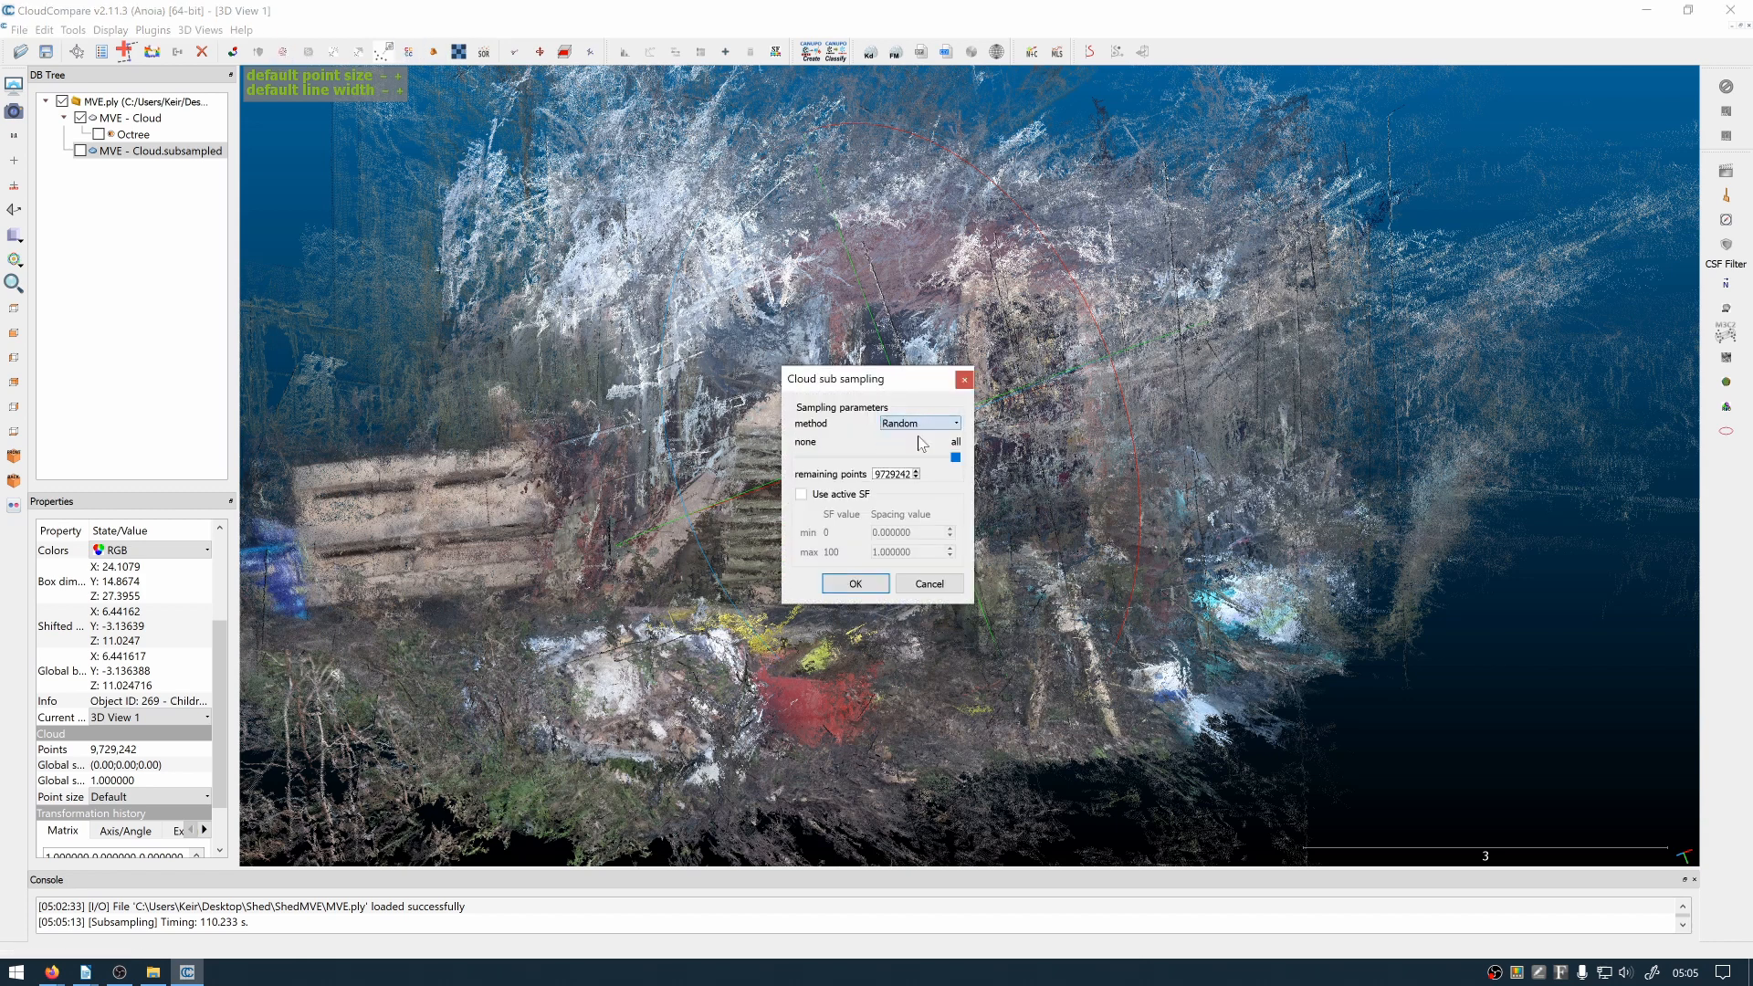
pyautogui.click(853, 582)
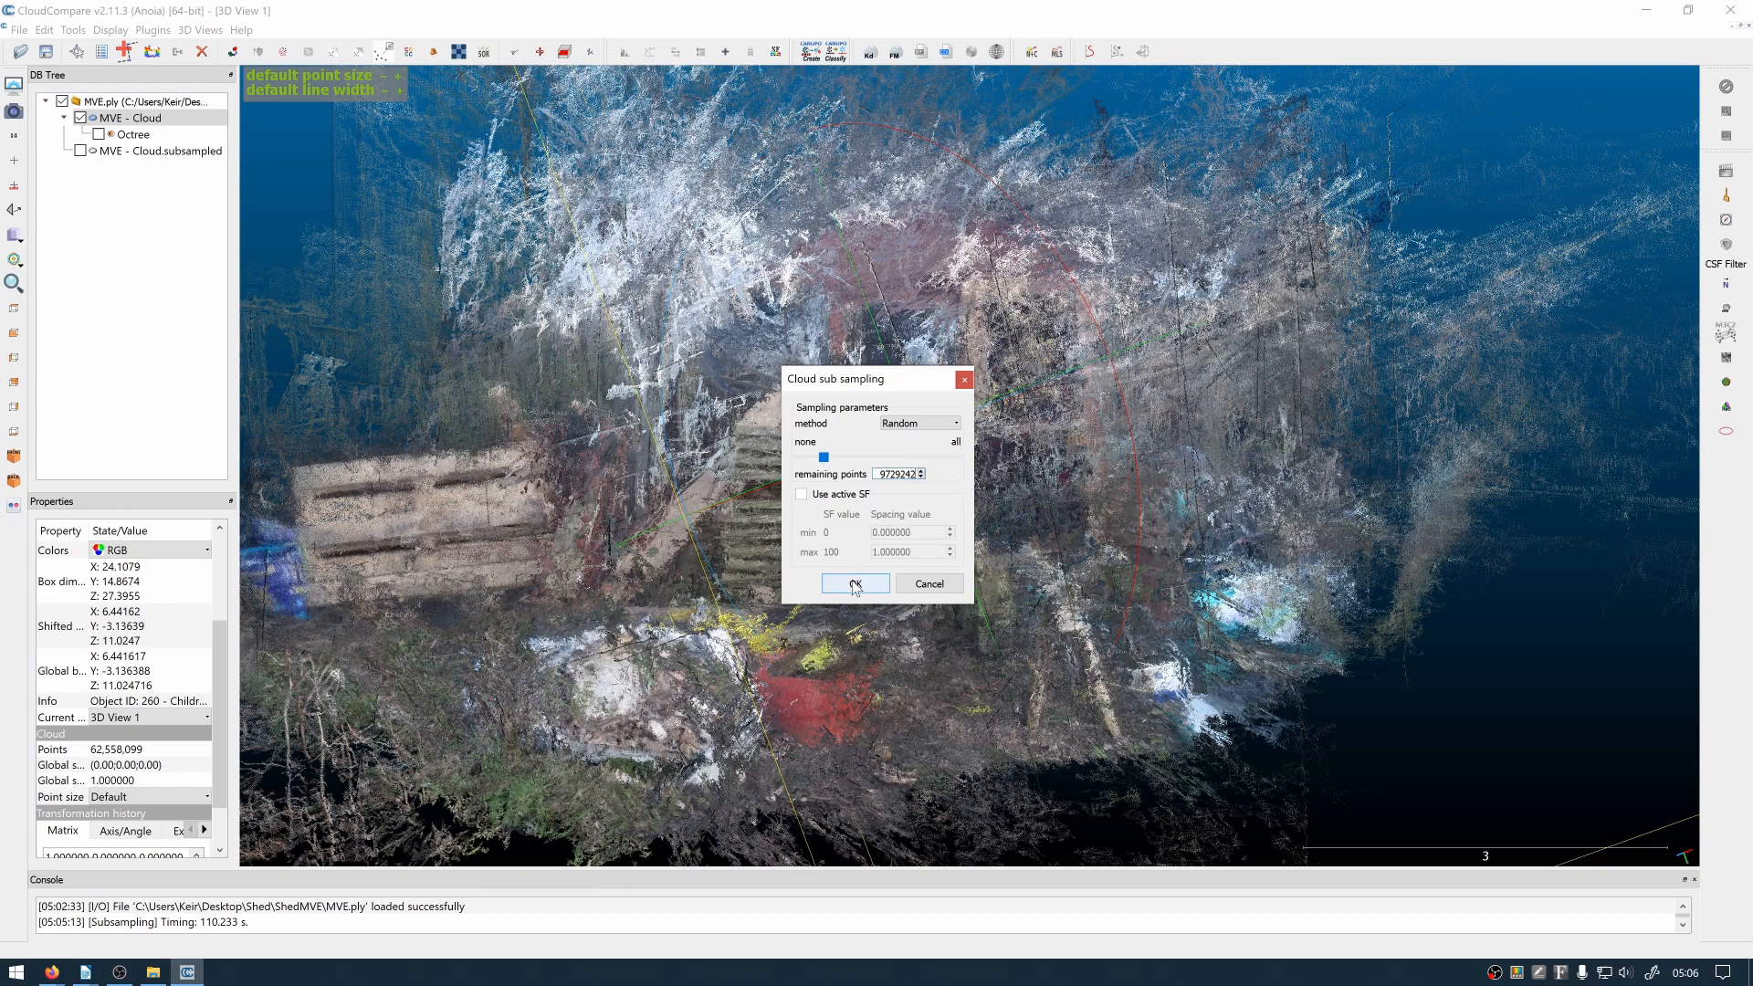
pyautogui.click(855, 582)
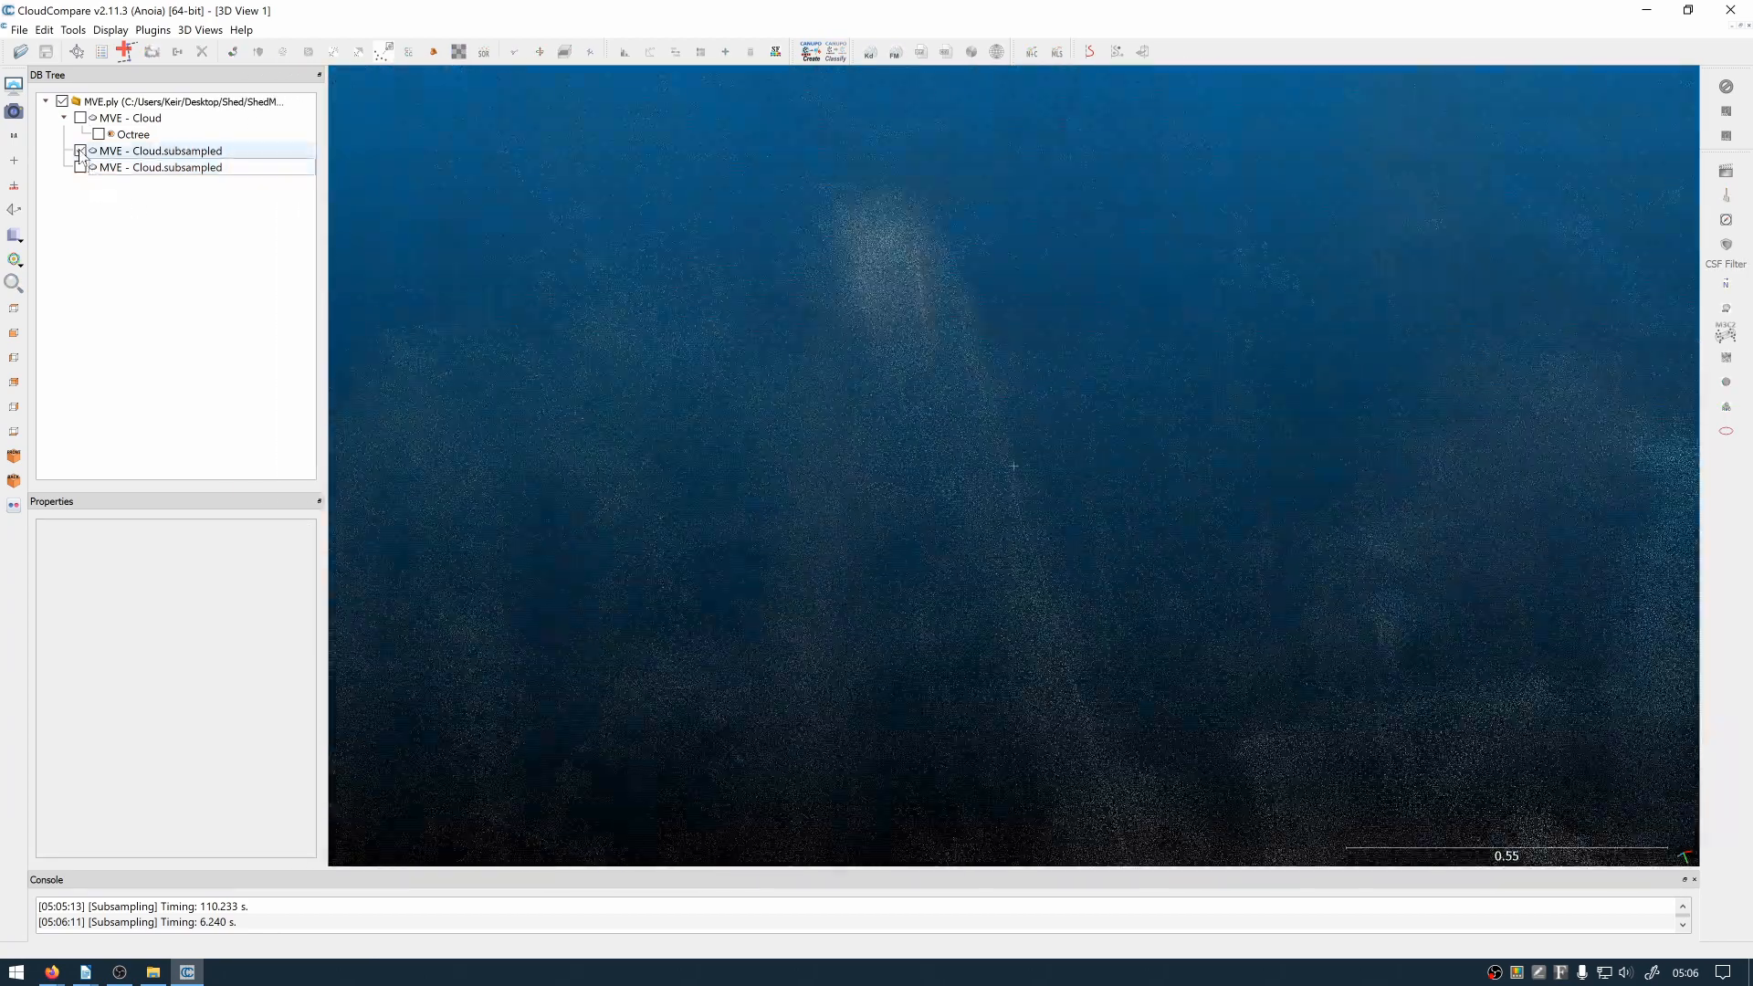
pyautogui.click(159, 150)
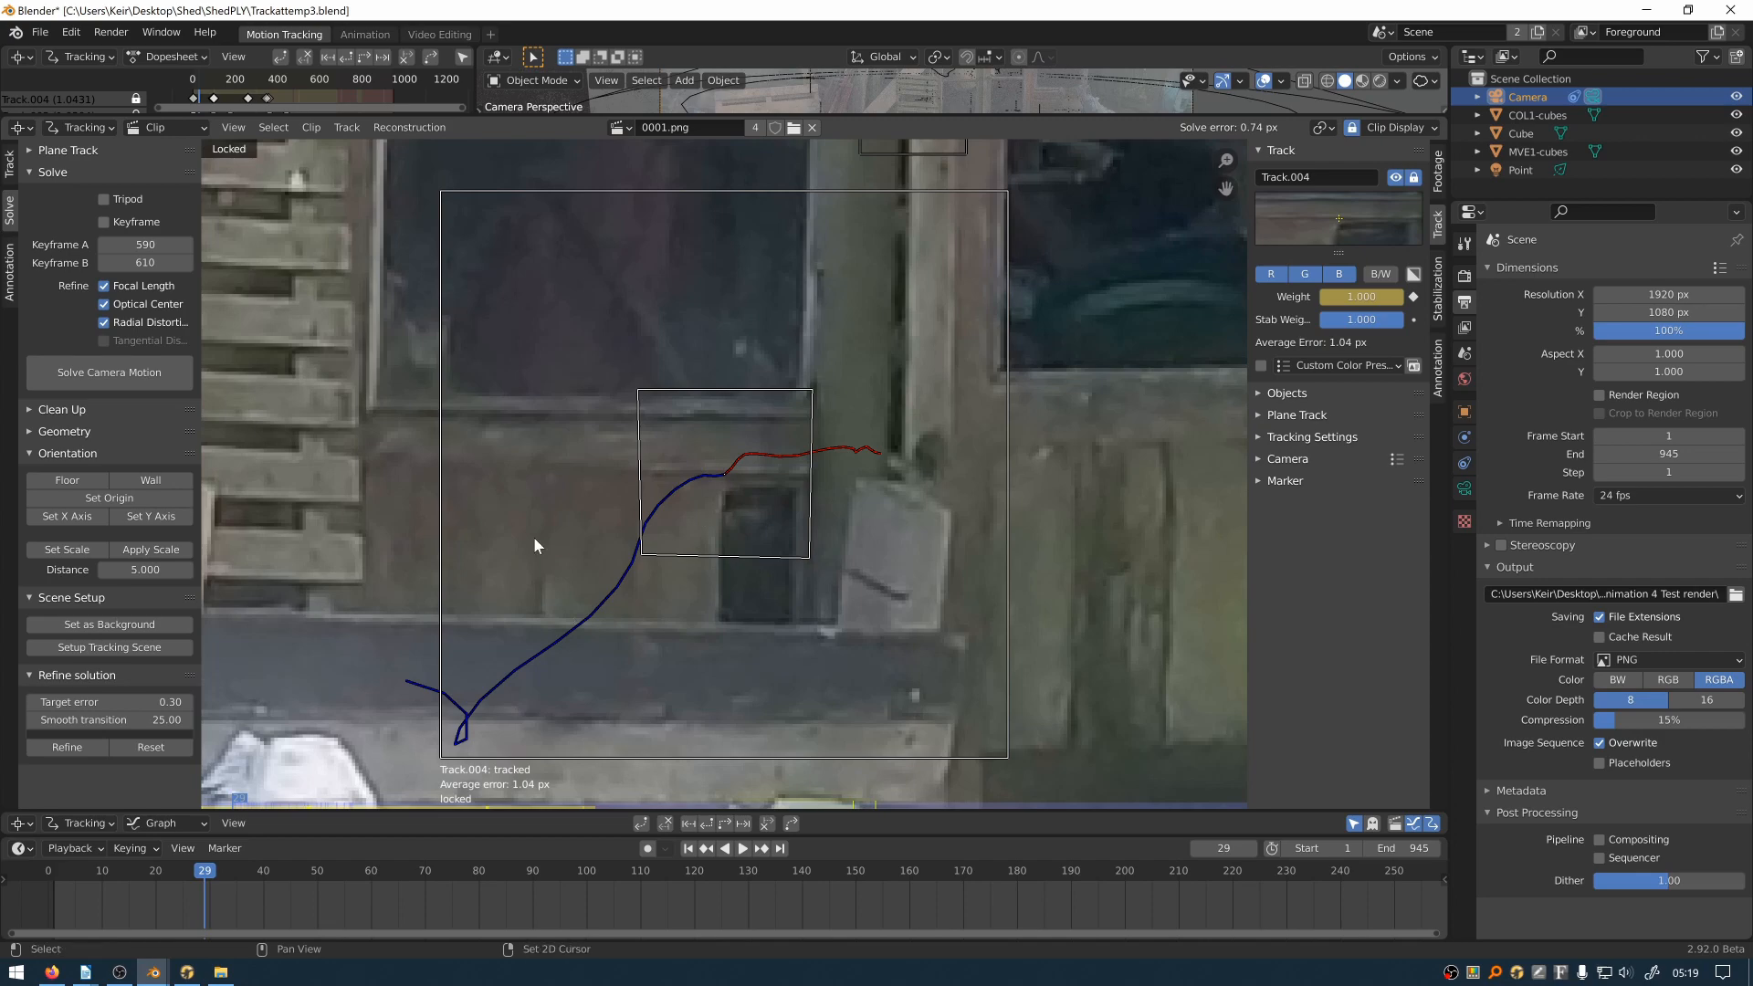
# Switch to Blender showing Trackattemp3.blend in the Motion Tracking workspace
pyautogui.click(741, 850)
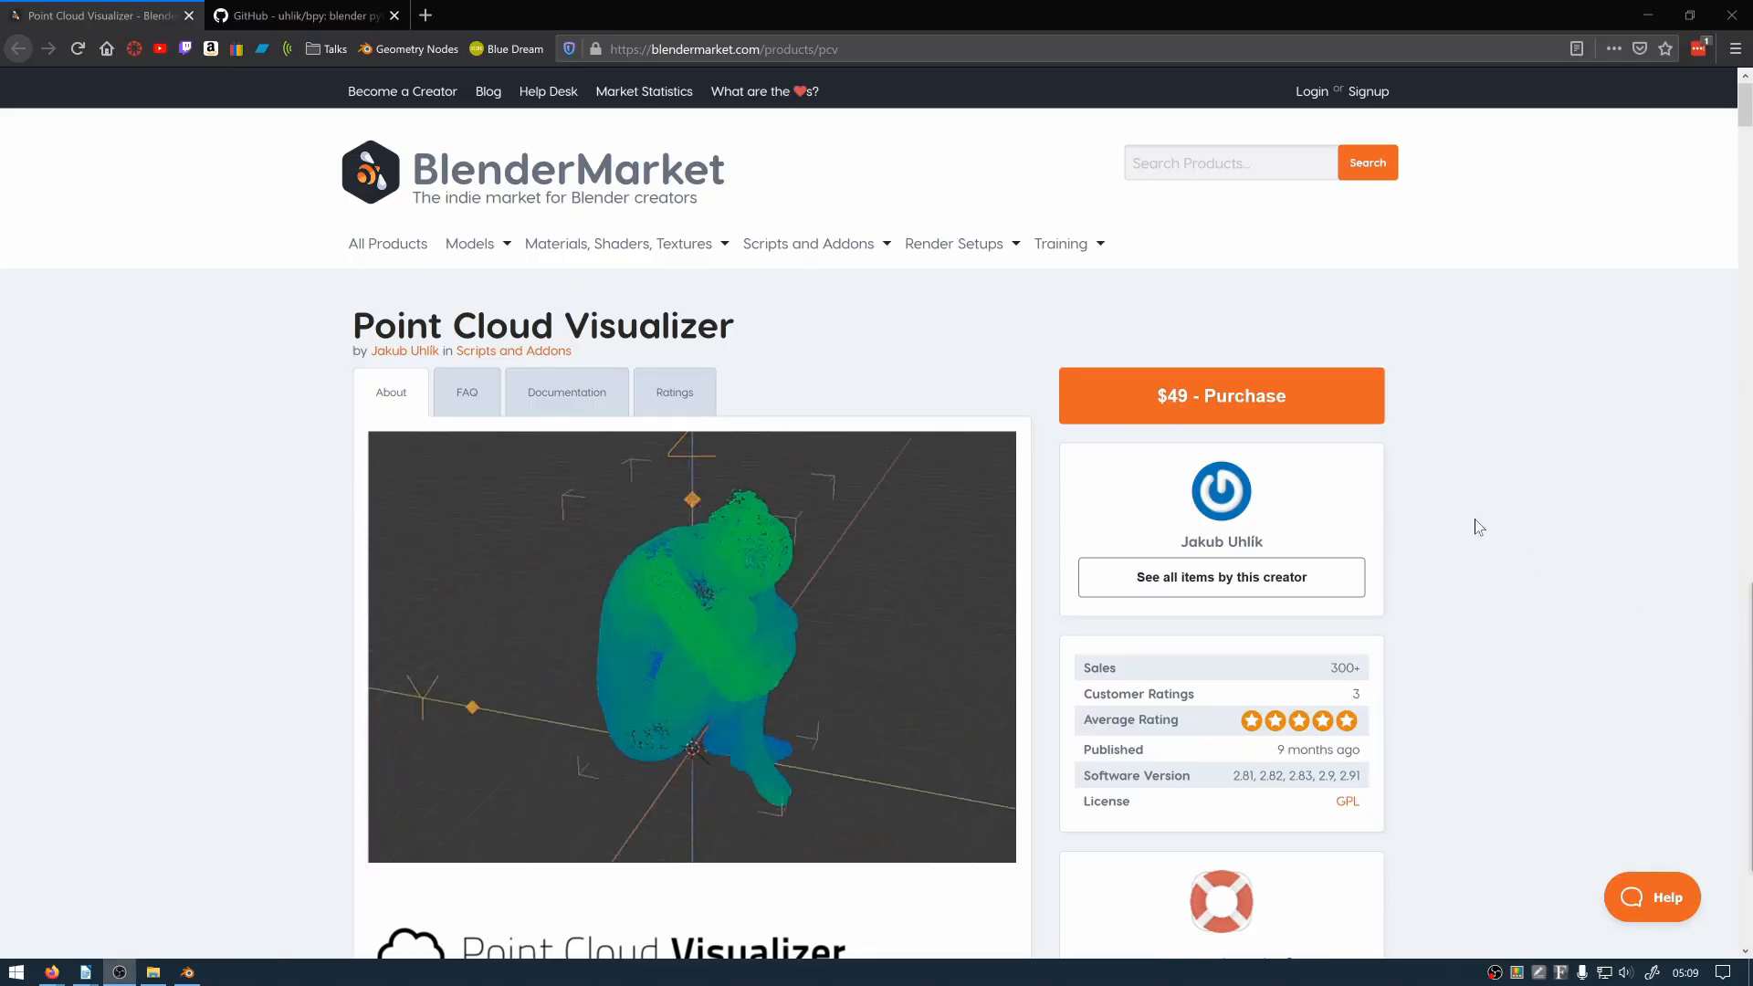
# Scroll through the Point Cloud Visualizer feature sections on Blender Market
pyautogui.scroll(-3)
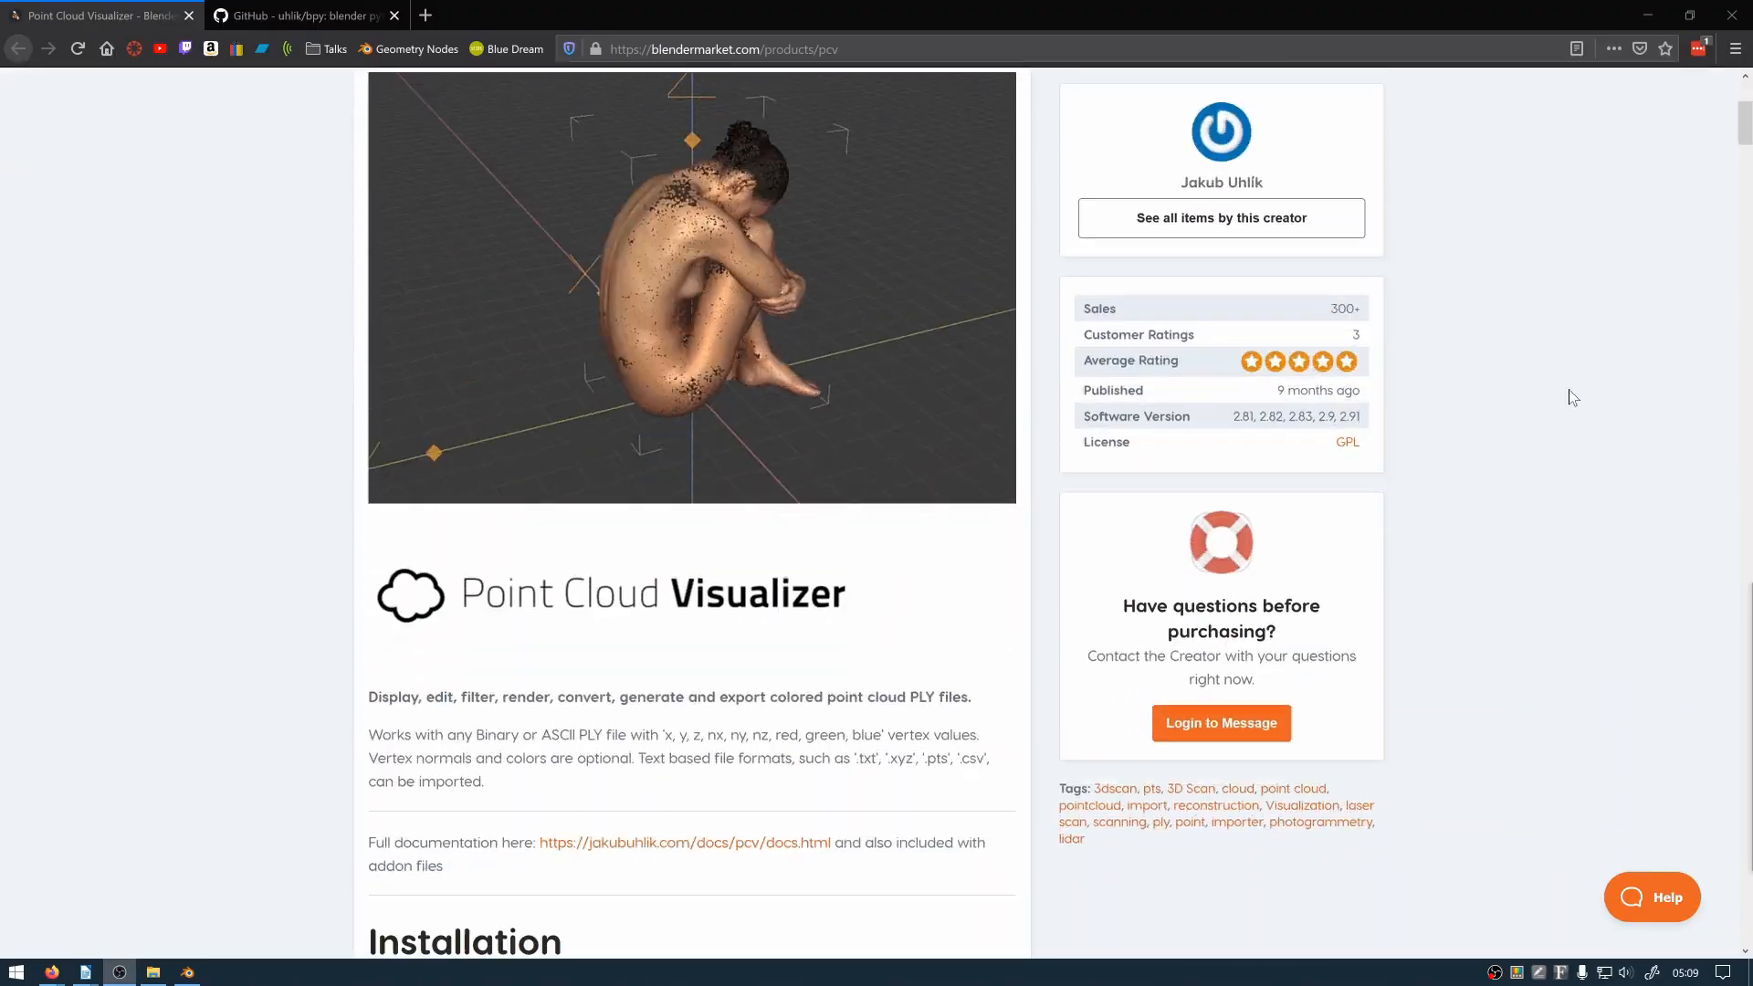
pyautogui.scroll(-3)
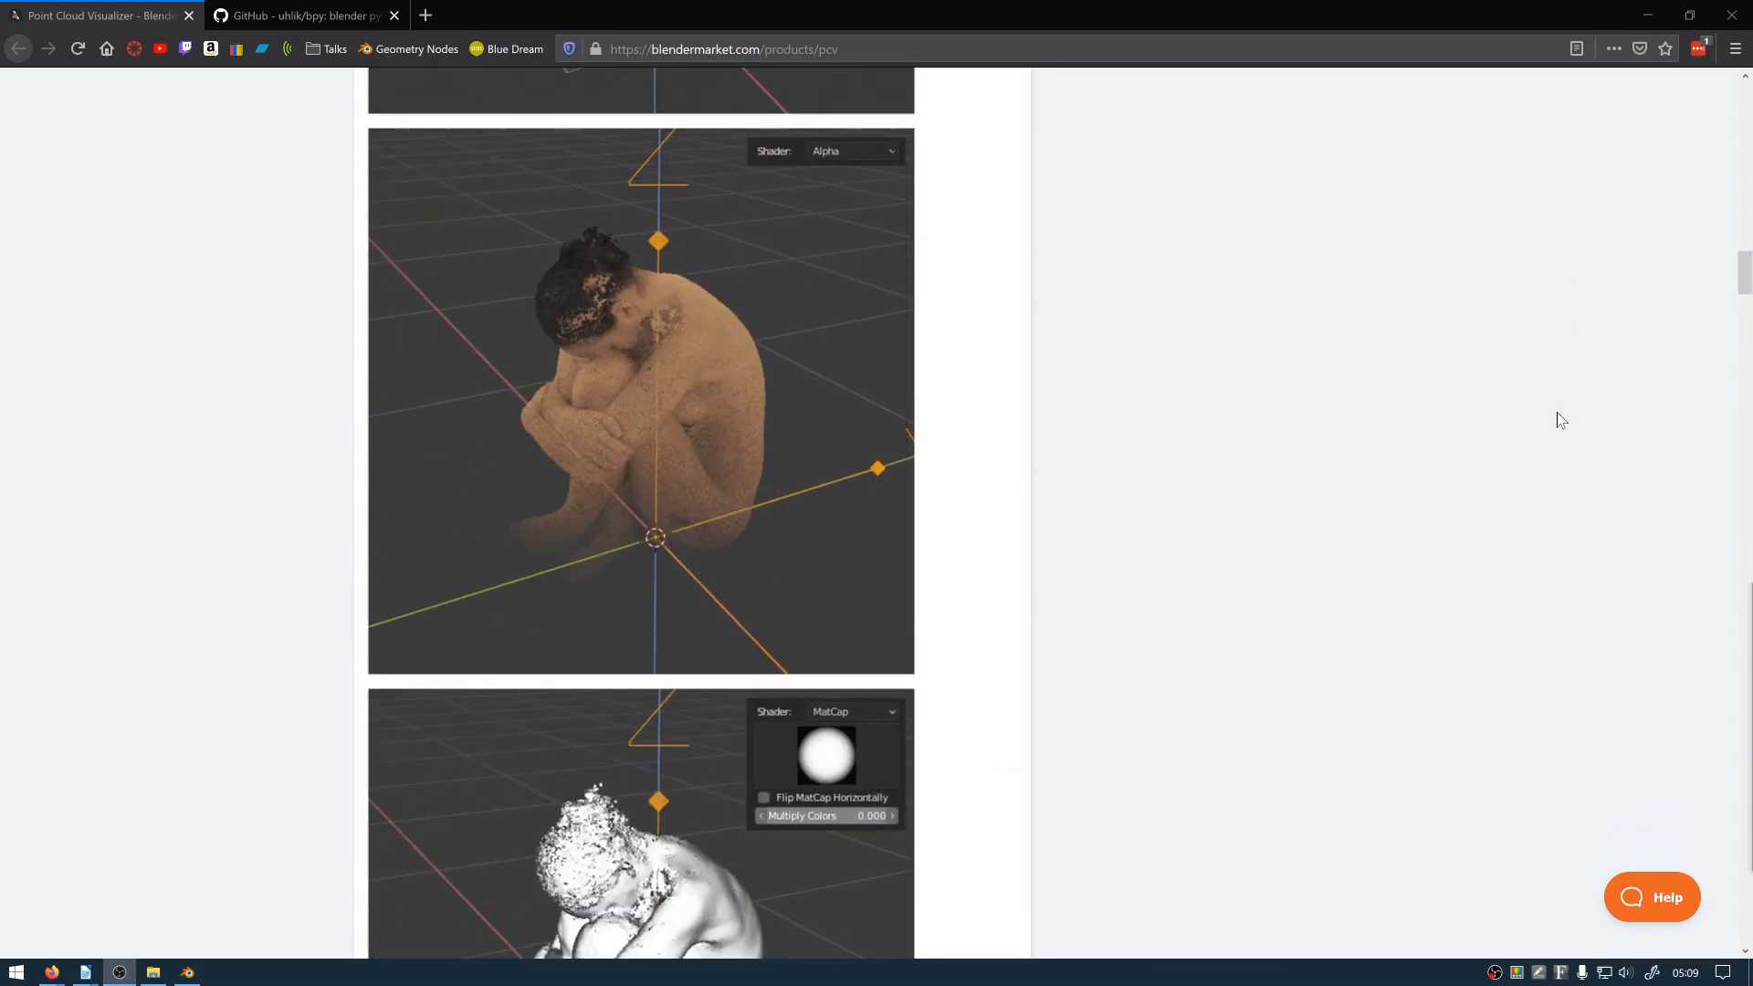
pyautogui.scroll(-3)
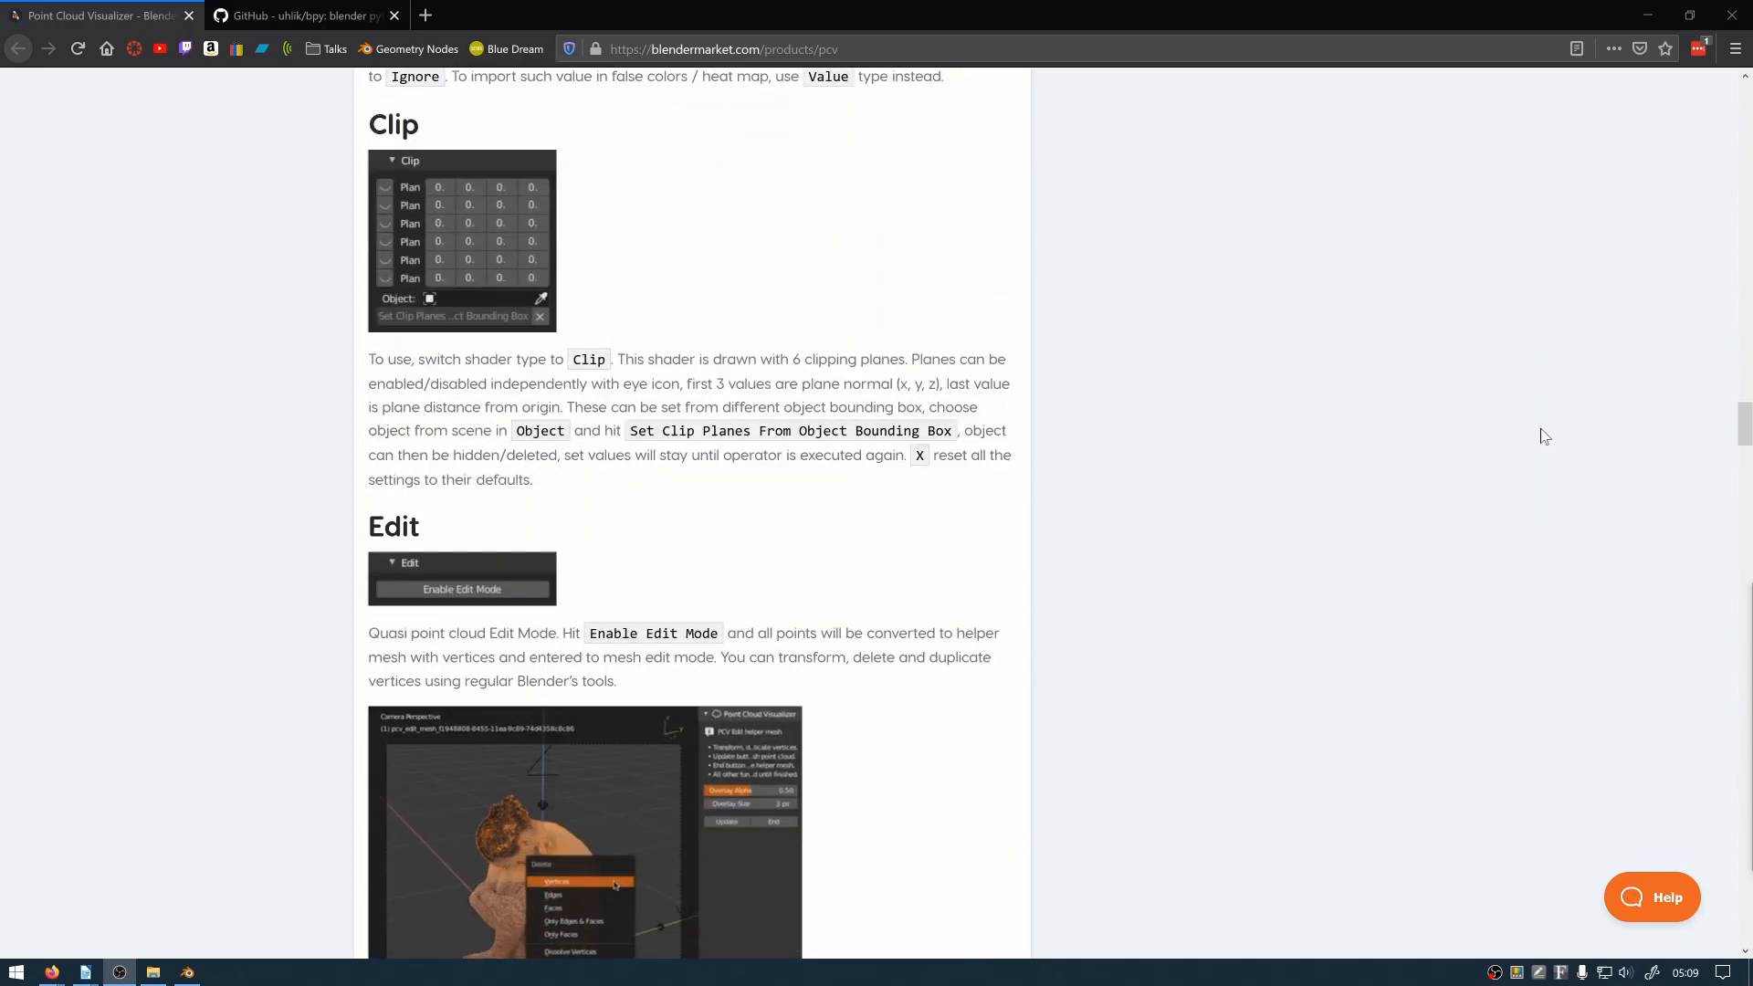
pyautogui.scroll(-3)
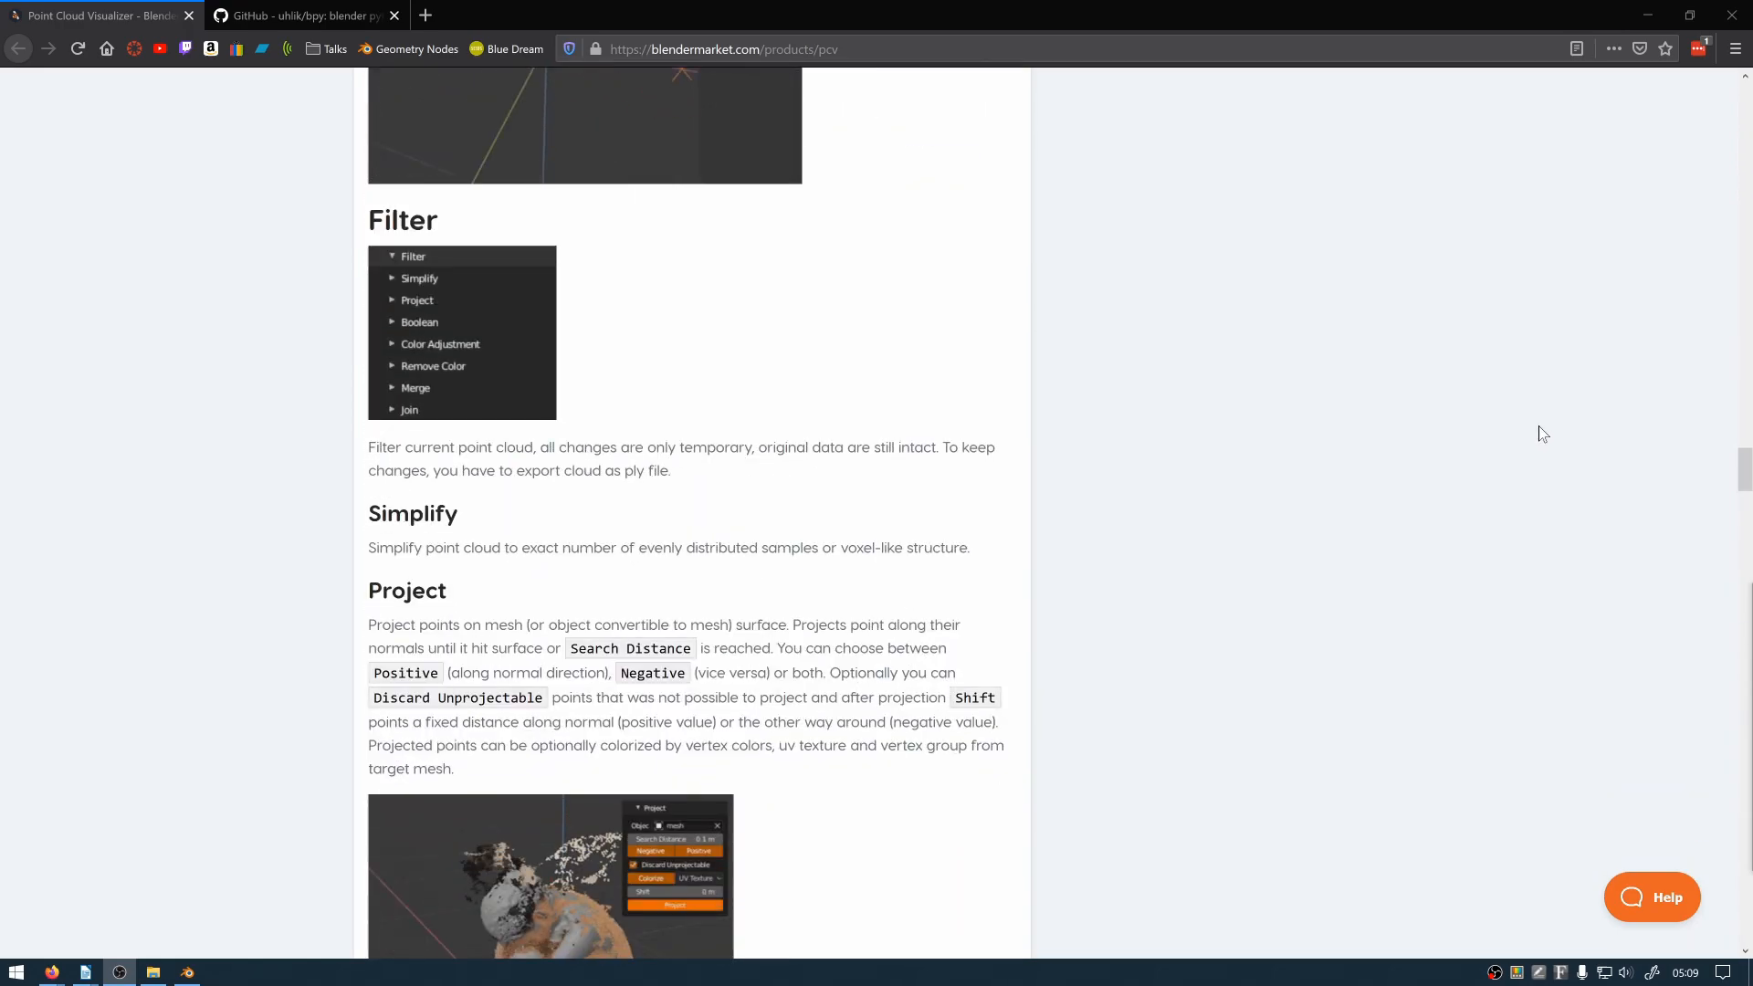
pyautogui.scroll(-3)
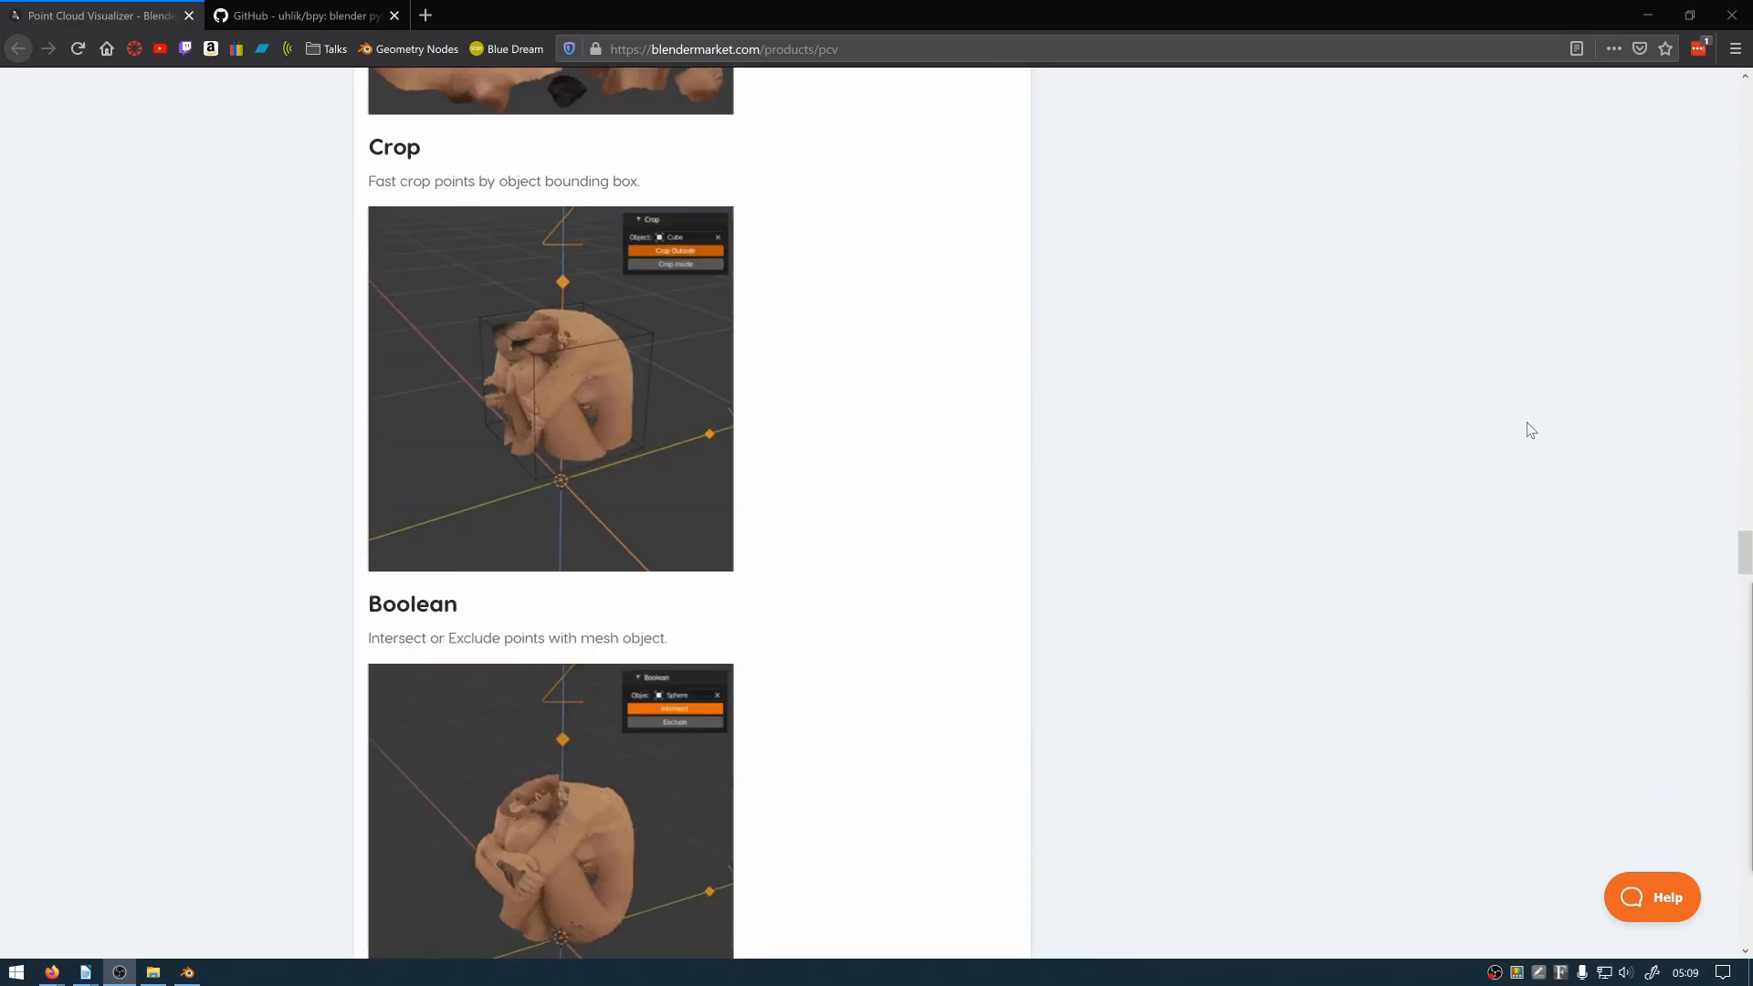
pyautogui.scroll(-3)
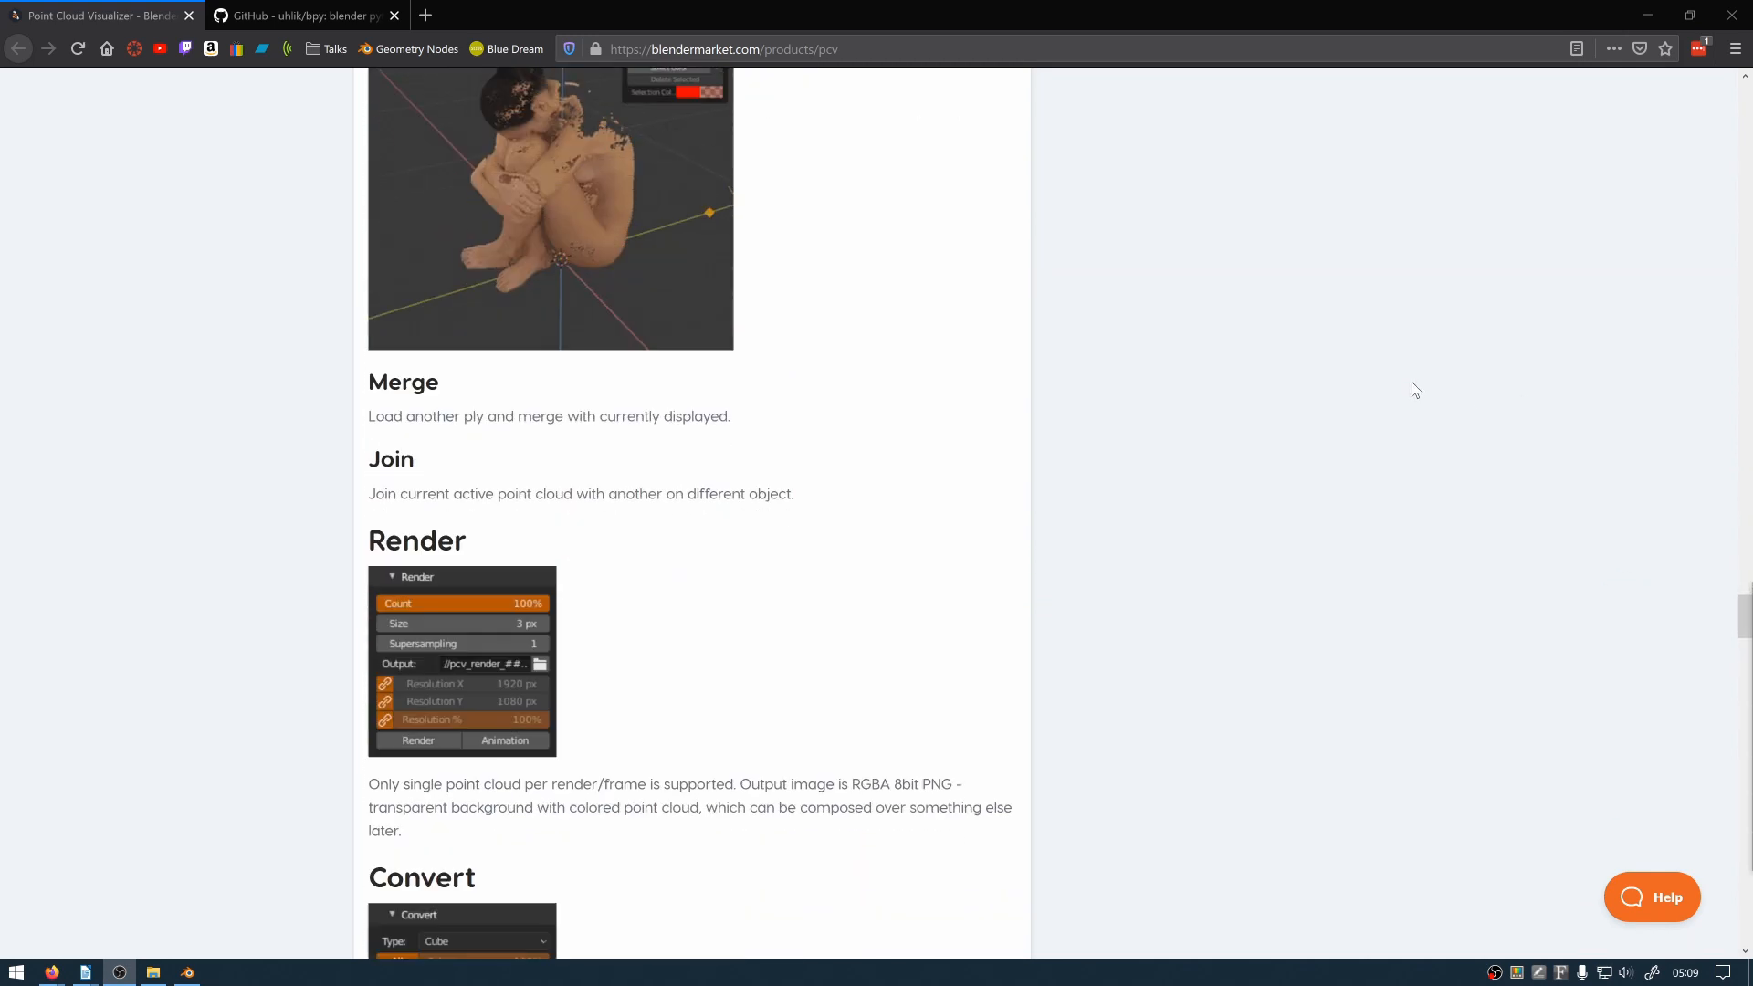
pyautogui.scroll(-3)
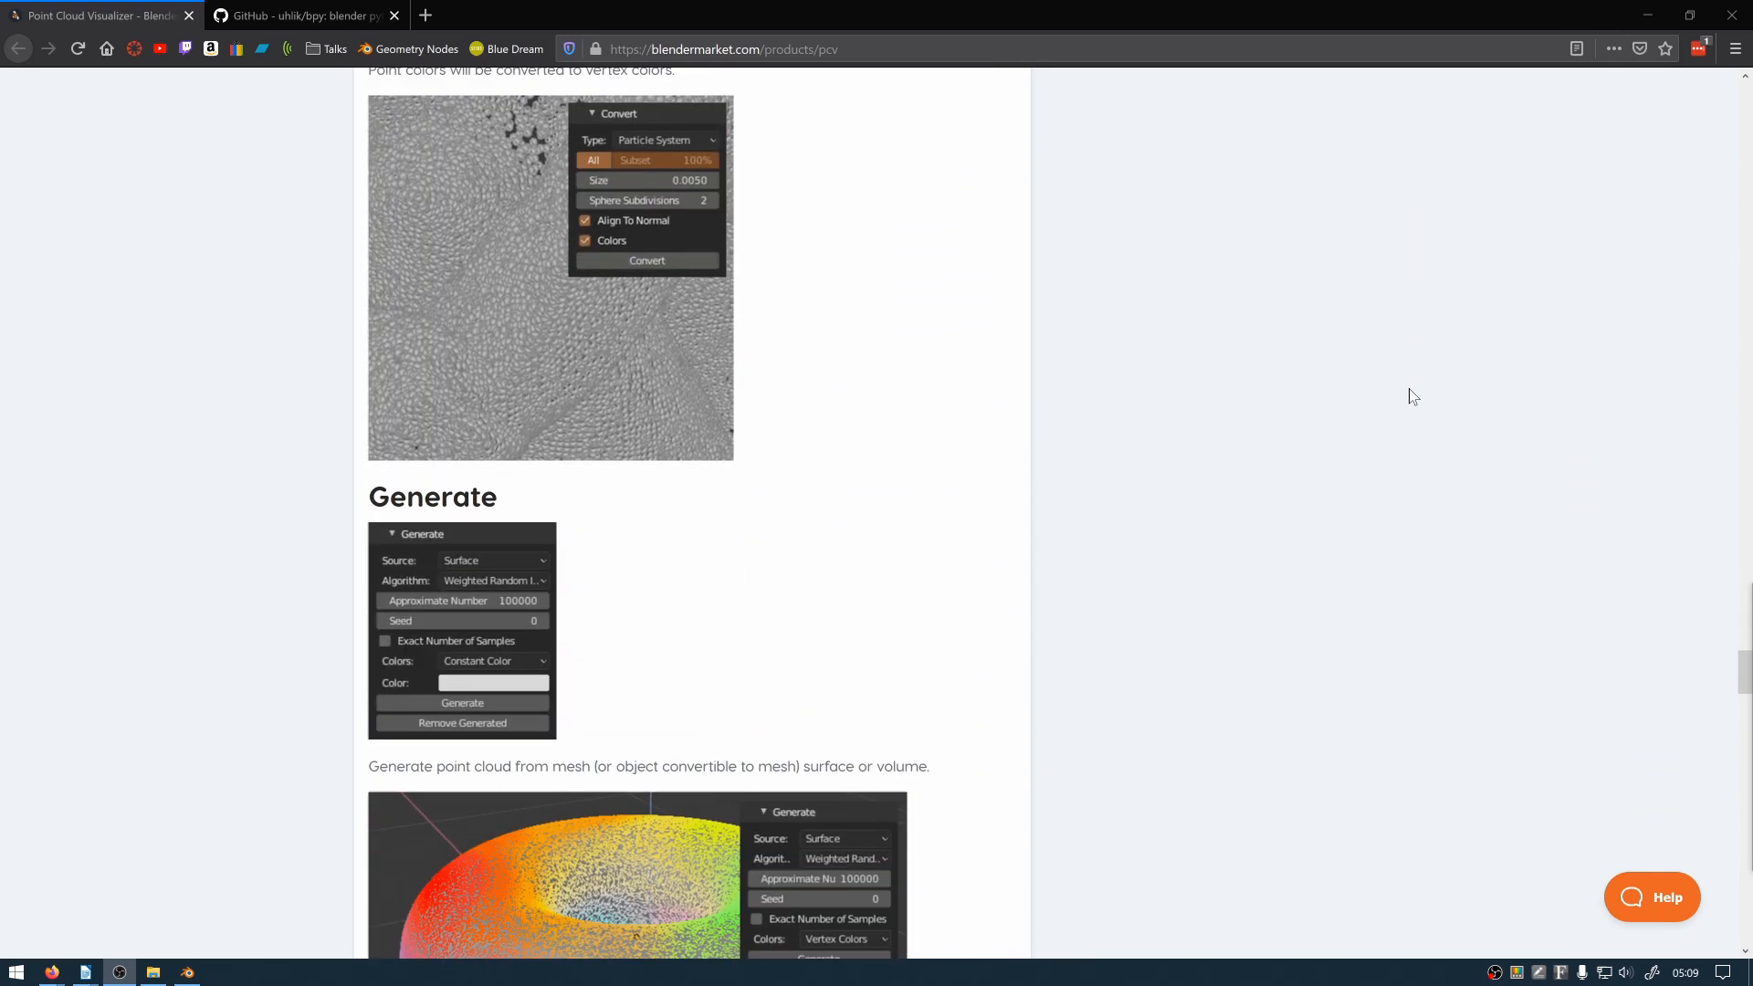
pyautogui.scroll(-3)
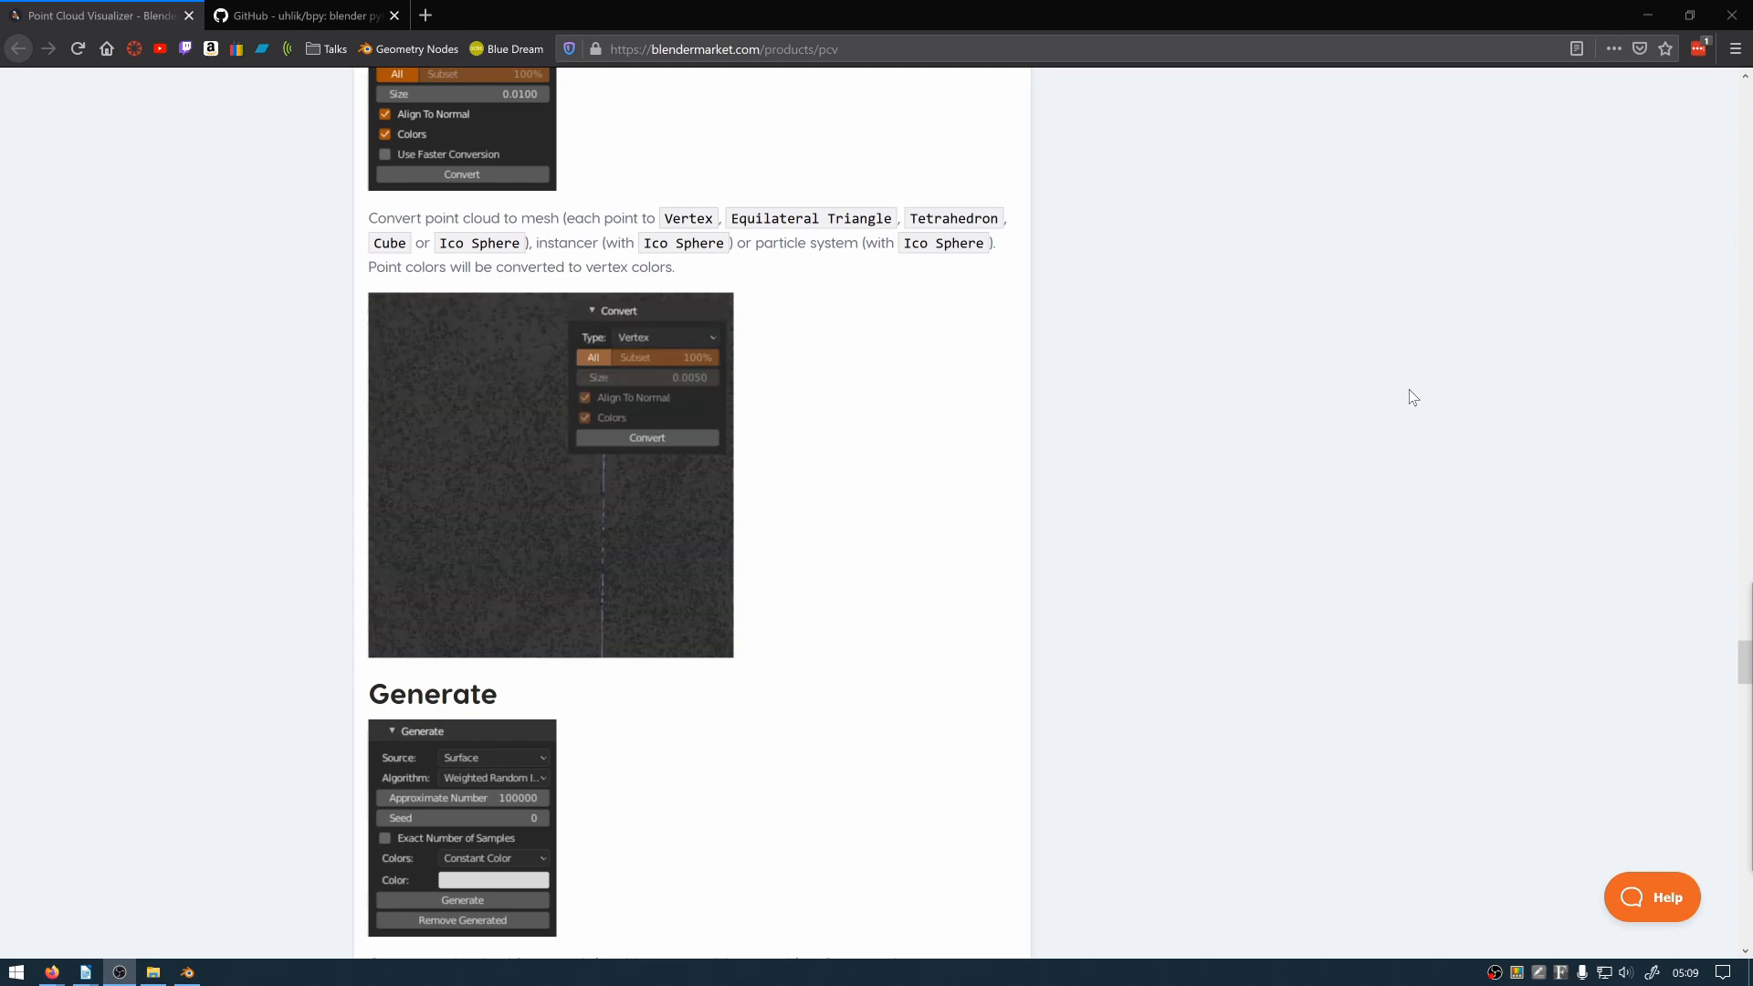
# Read the changelog, then browse the add-on's GitHub repository page
pyautogui.click(658, 337)
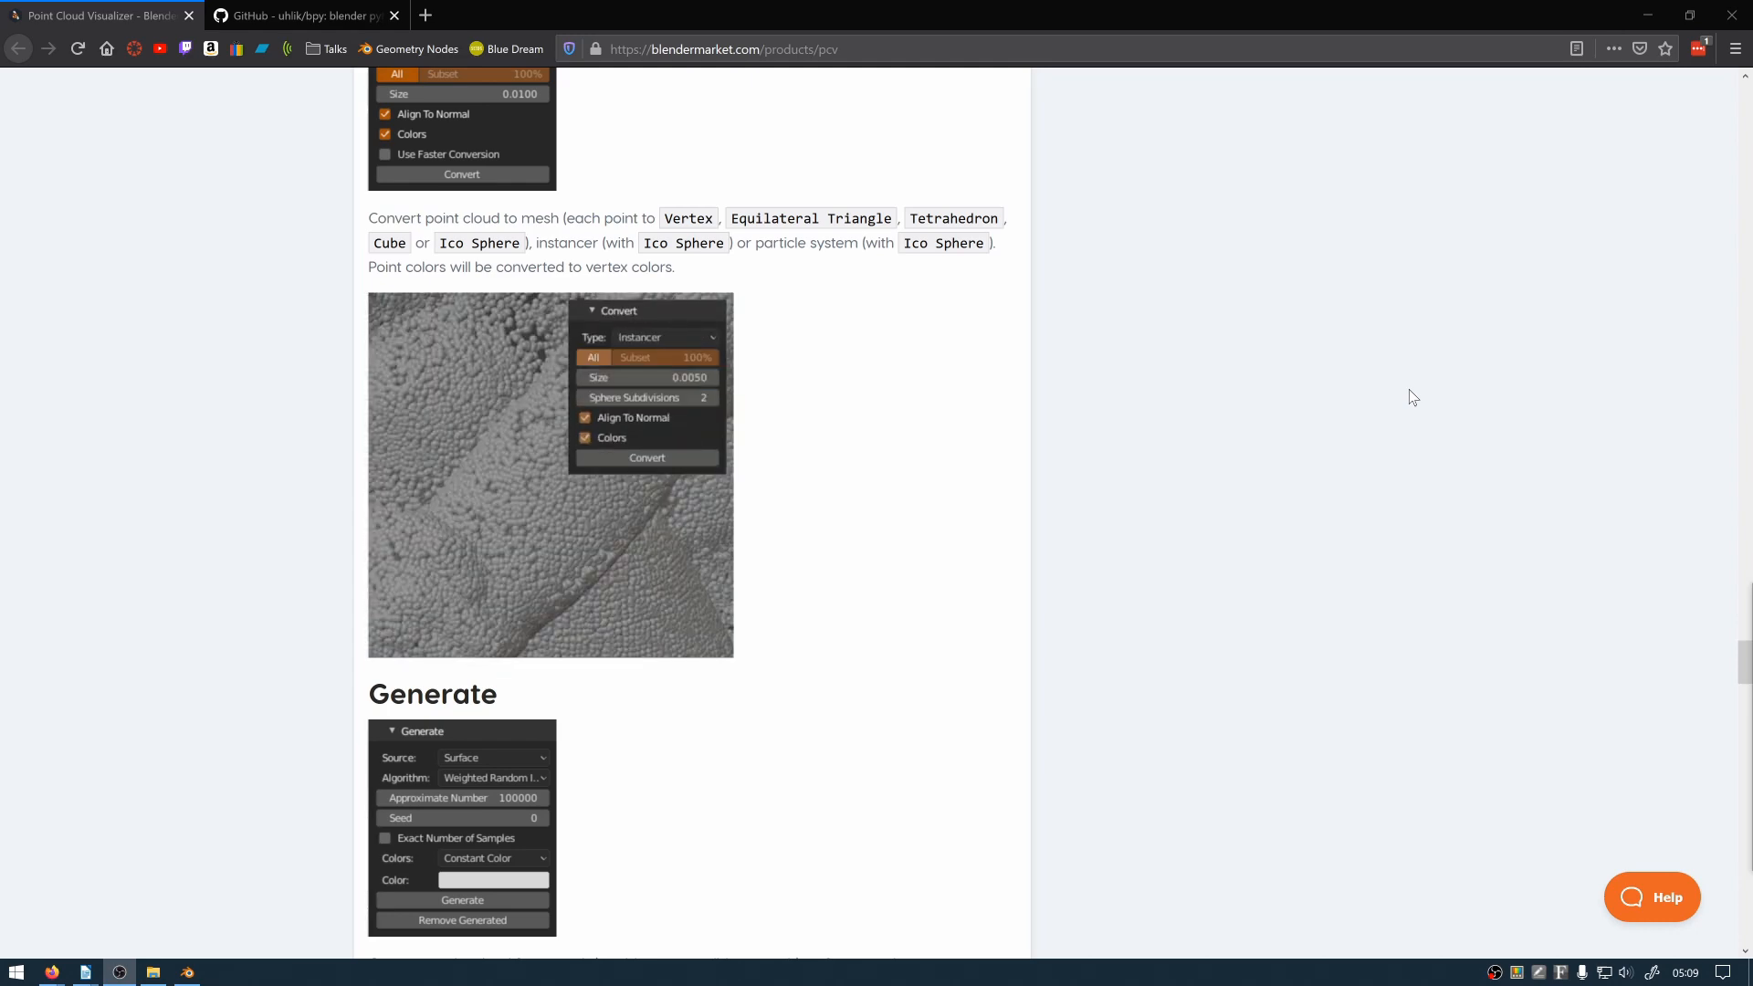
pyautogui.scroll(-3)
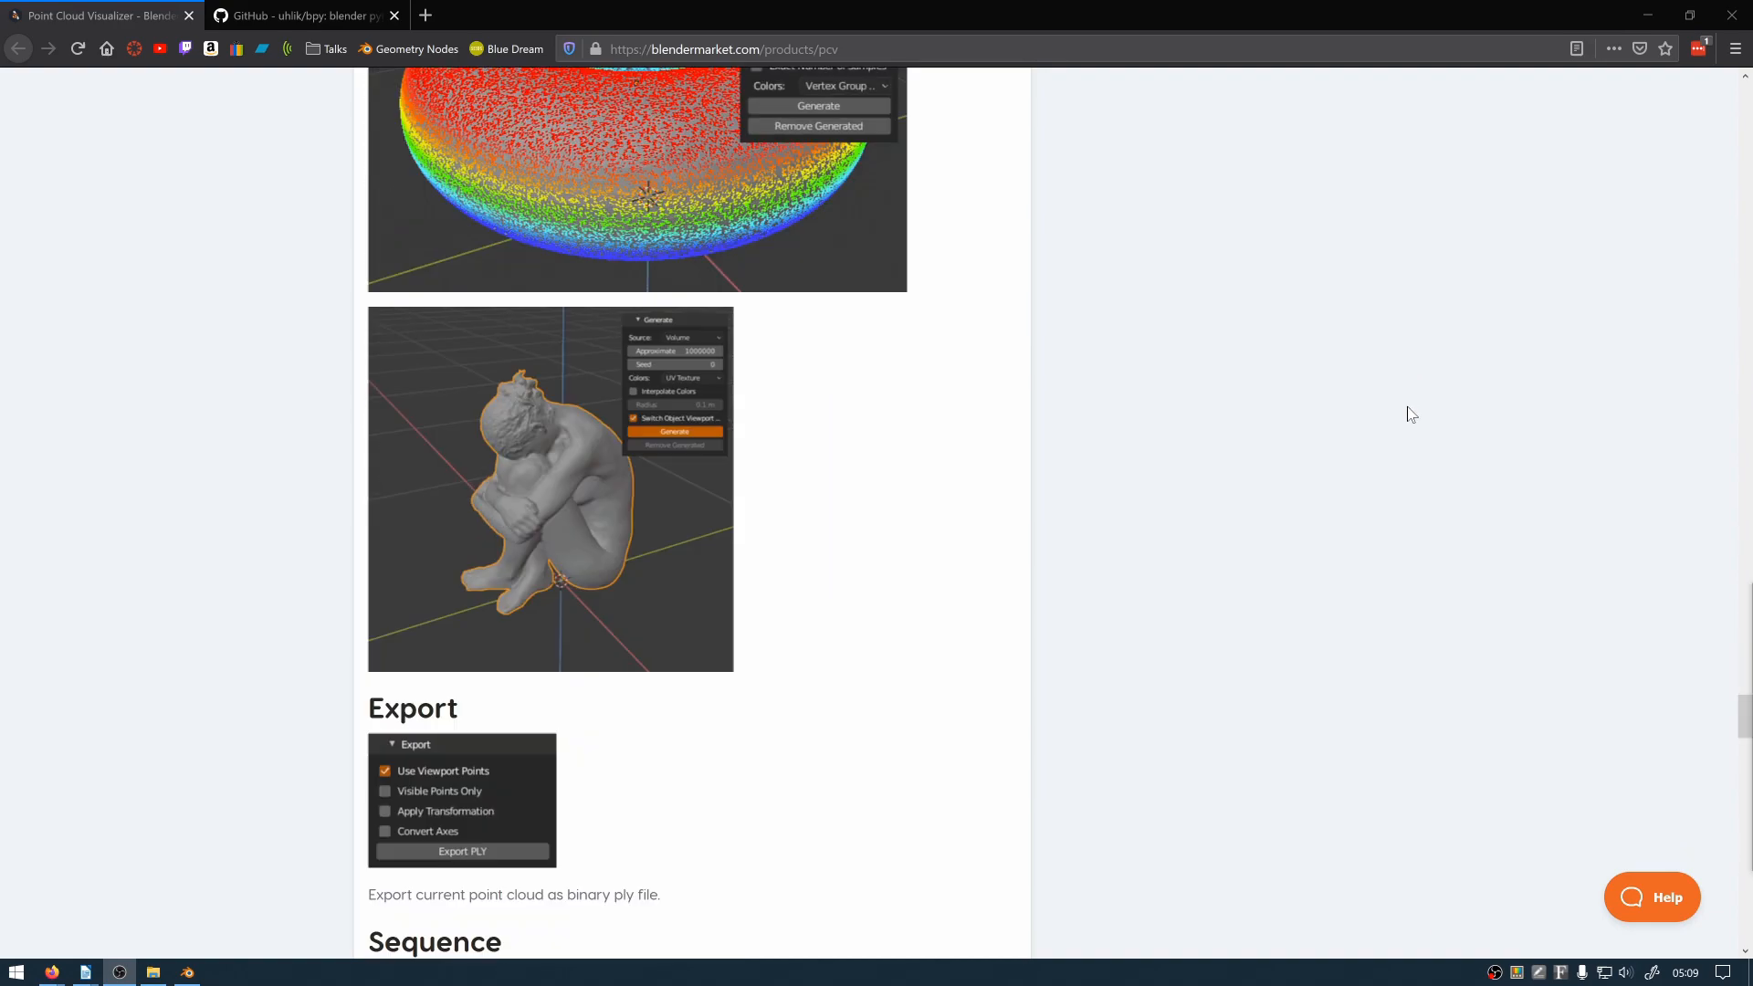
pyautogui.scroll(-3)
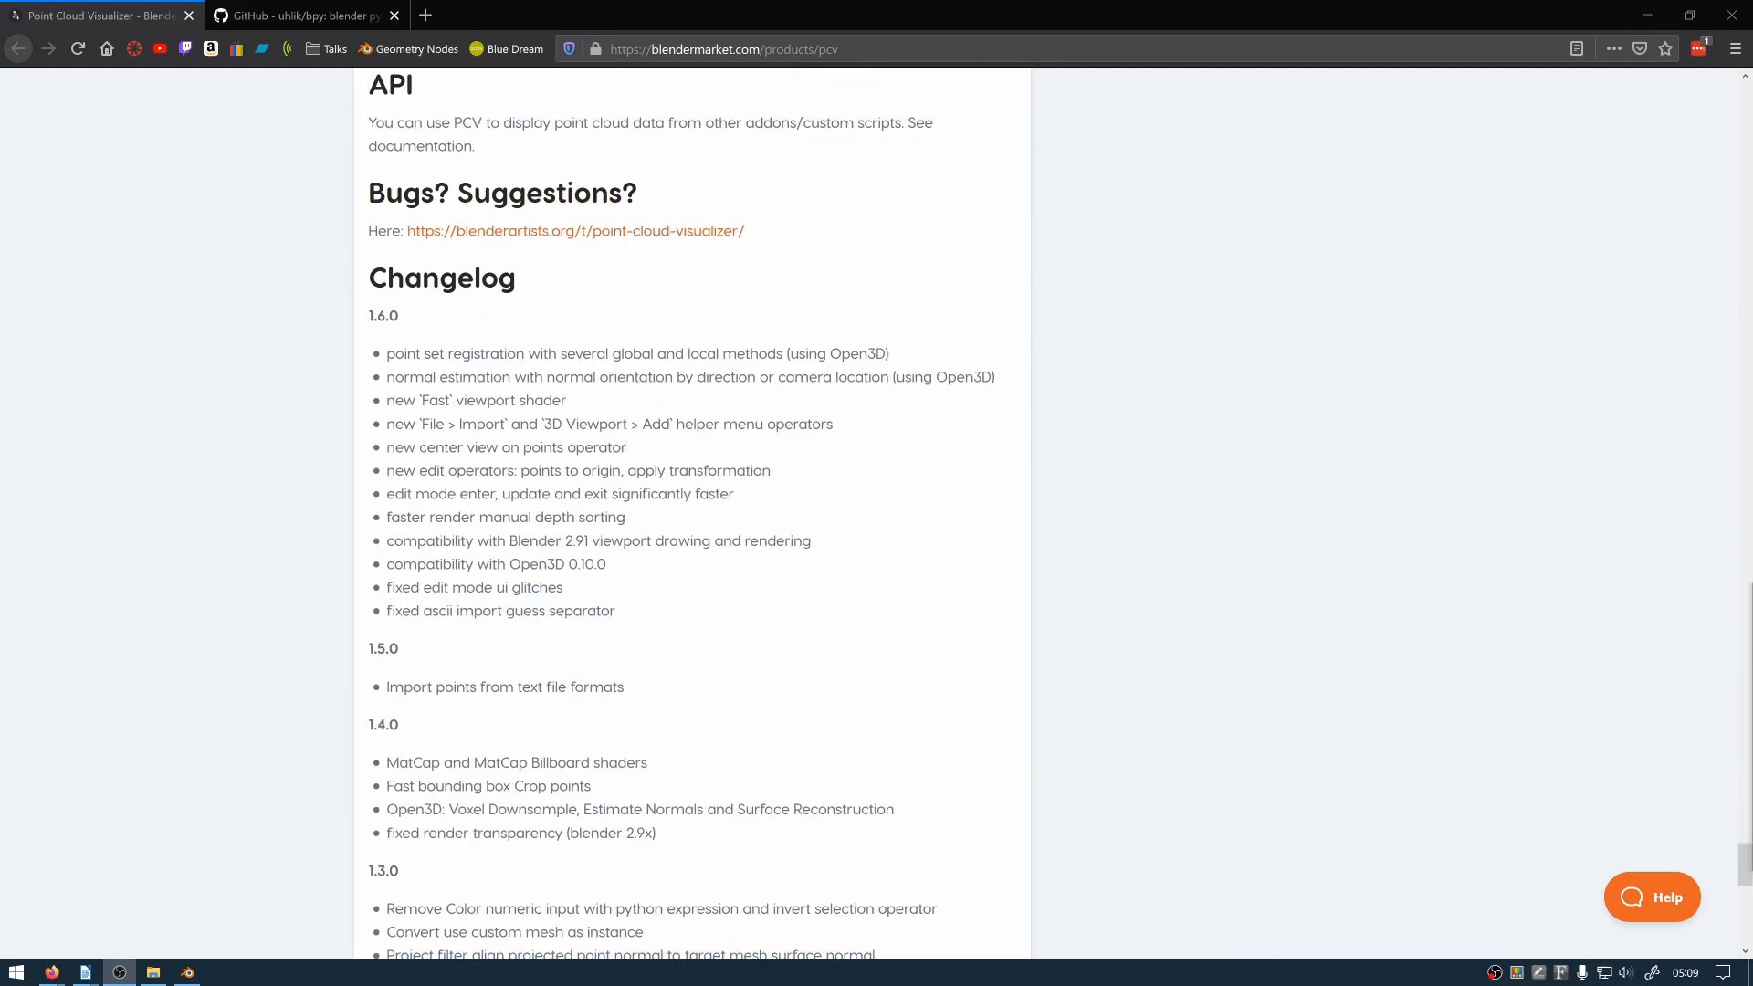
pyautogui.click(302, 16)
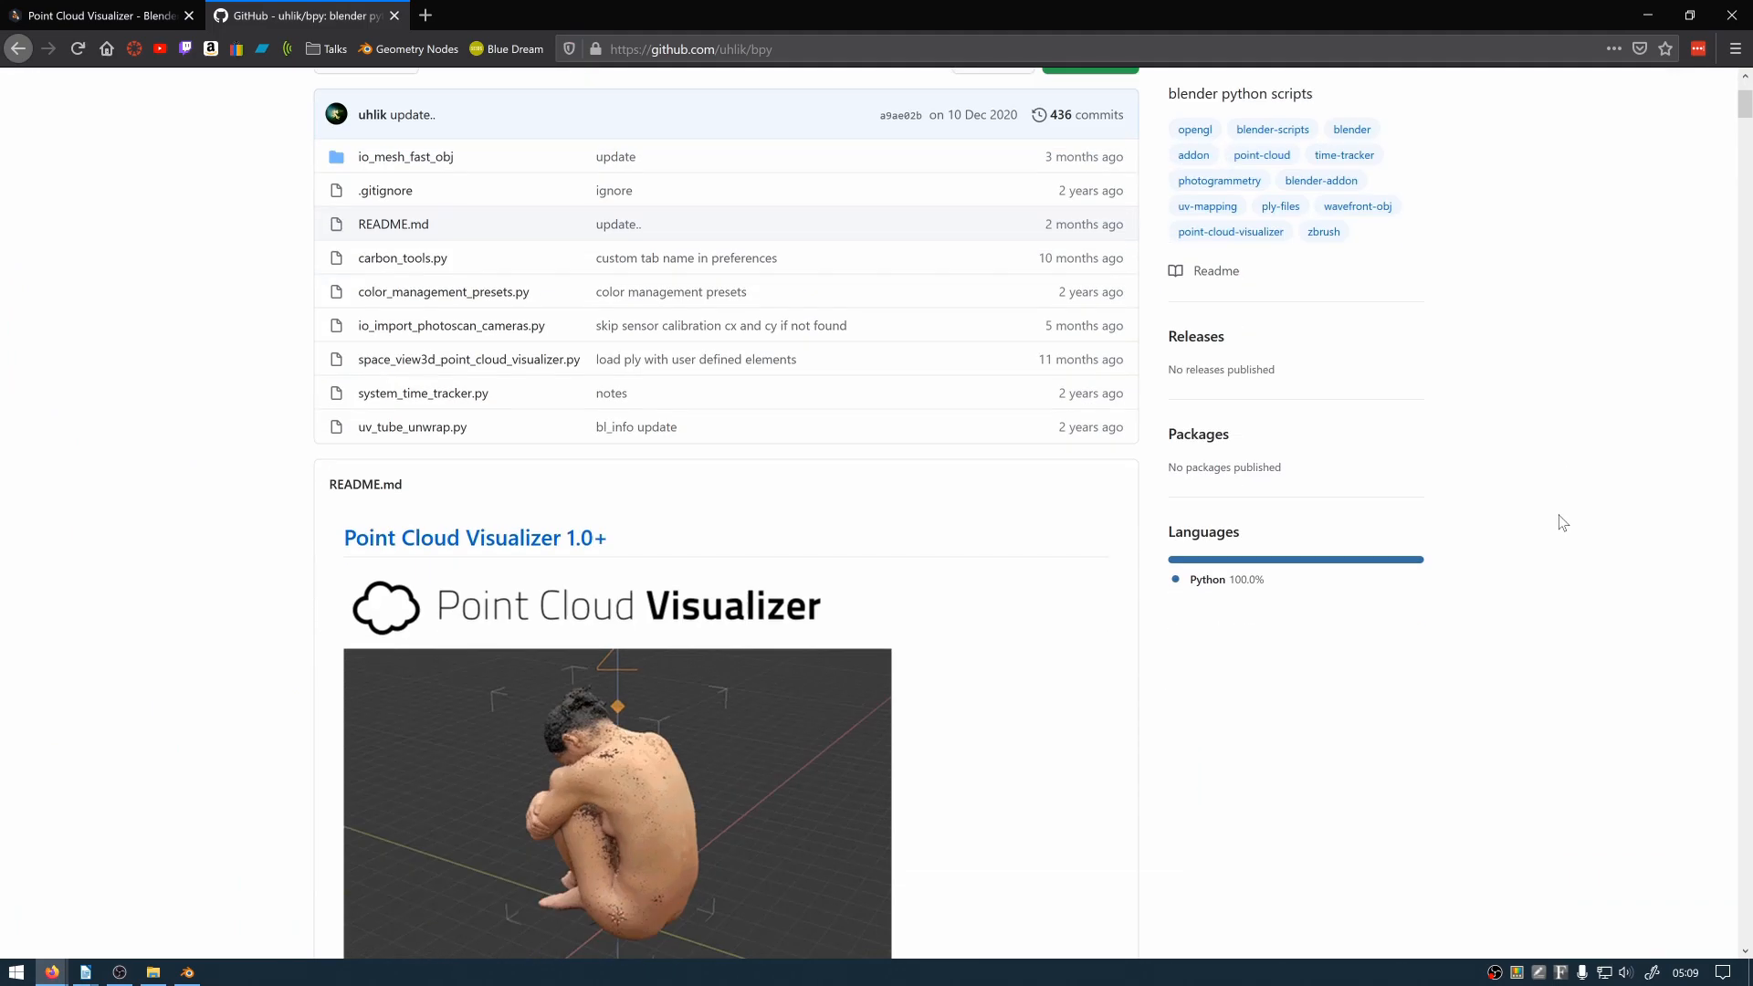
pyautogui.scroll(-3)
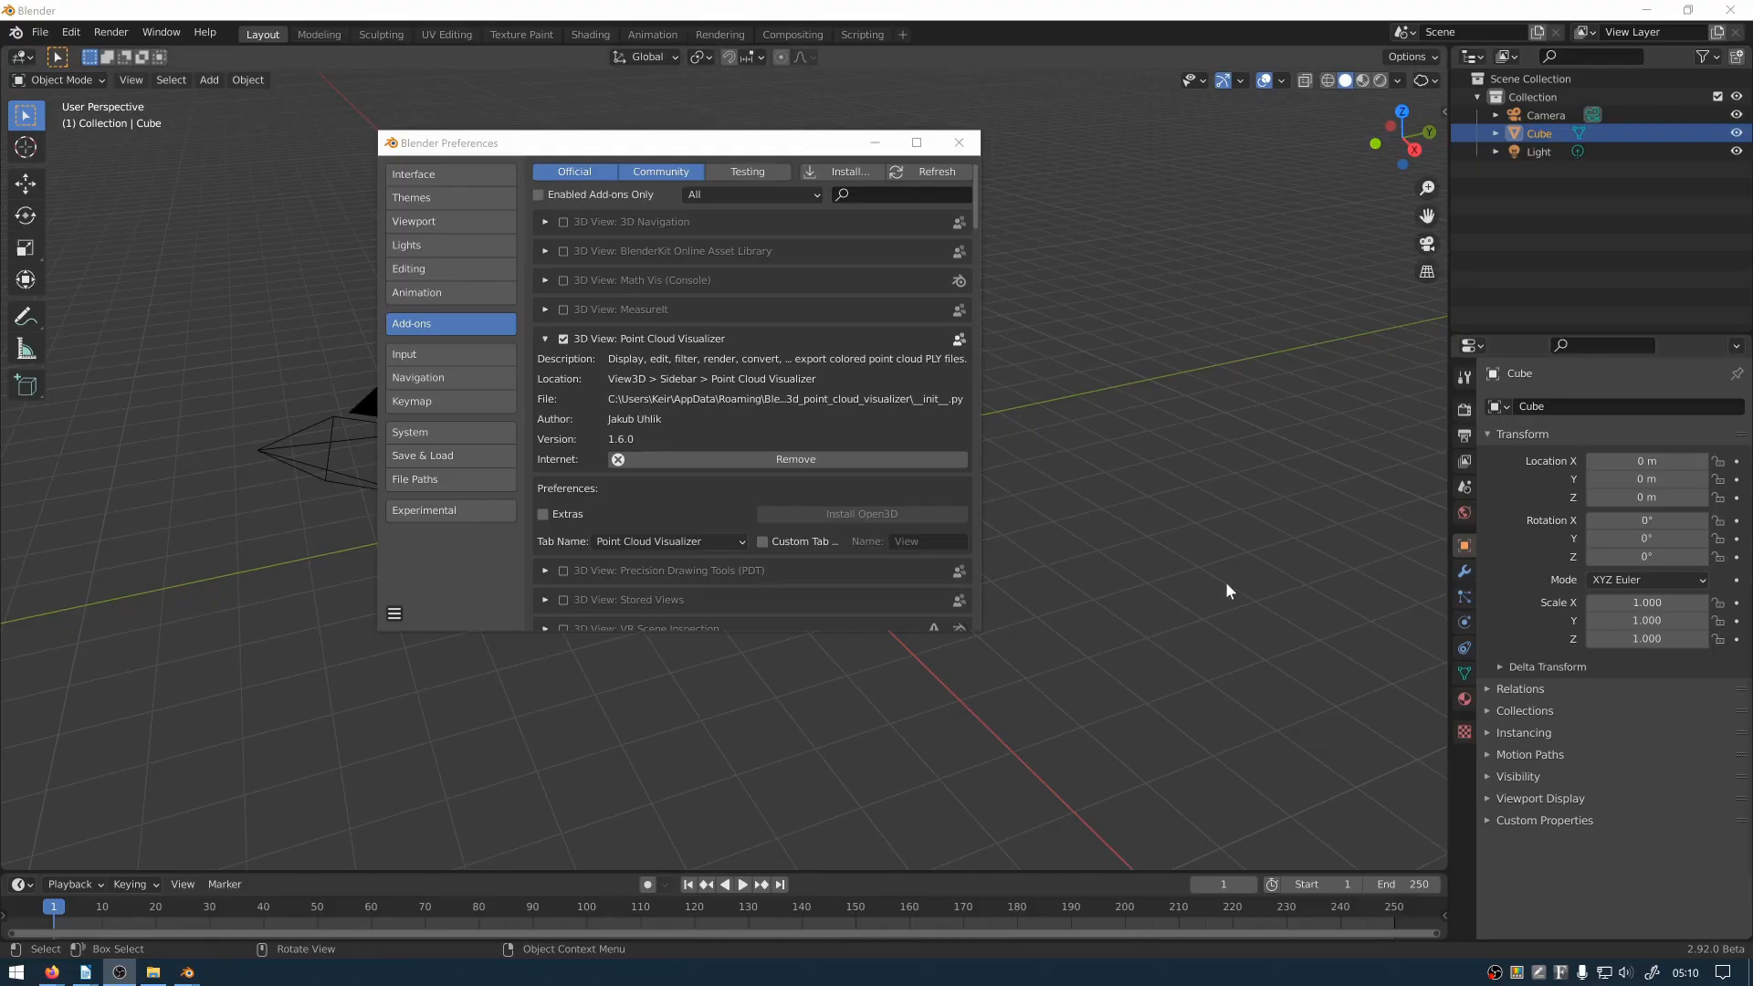
pyautogui.moveTo(807, 352)
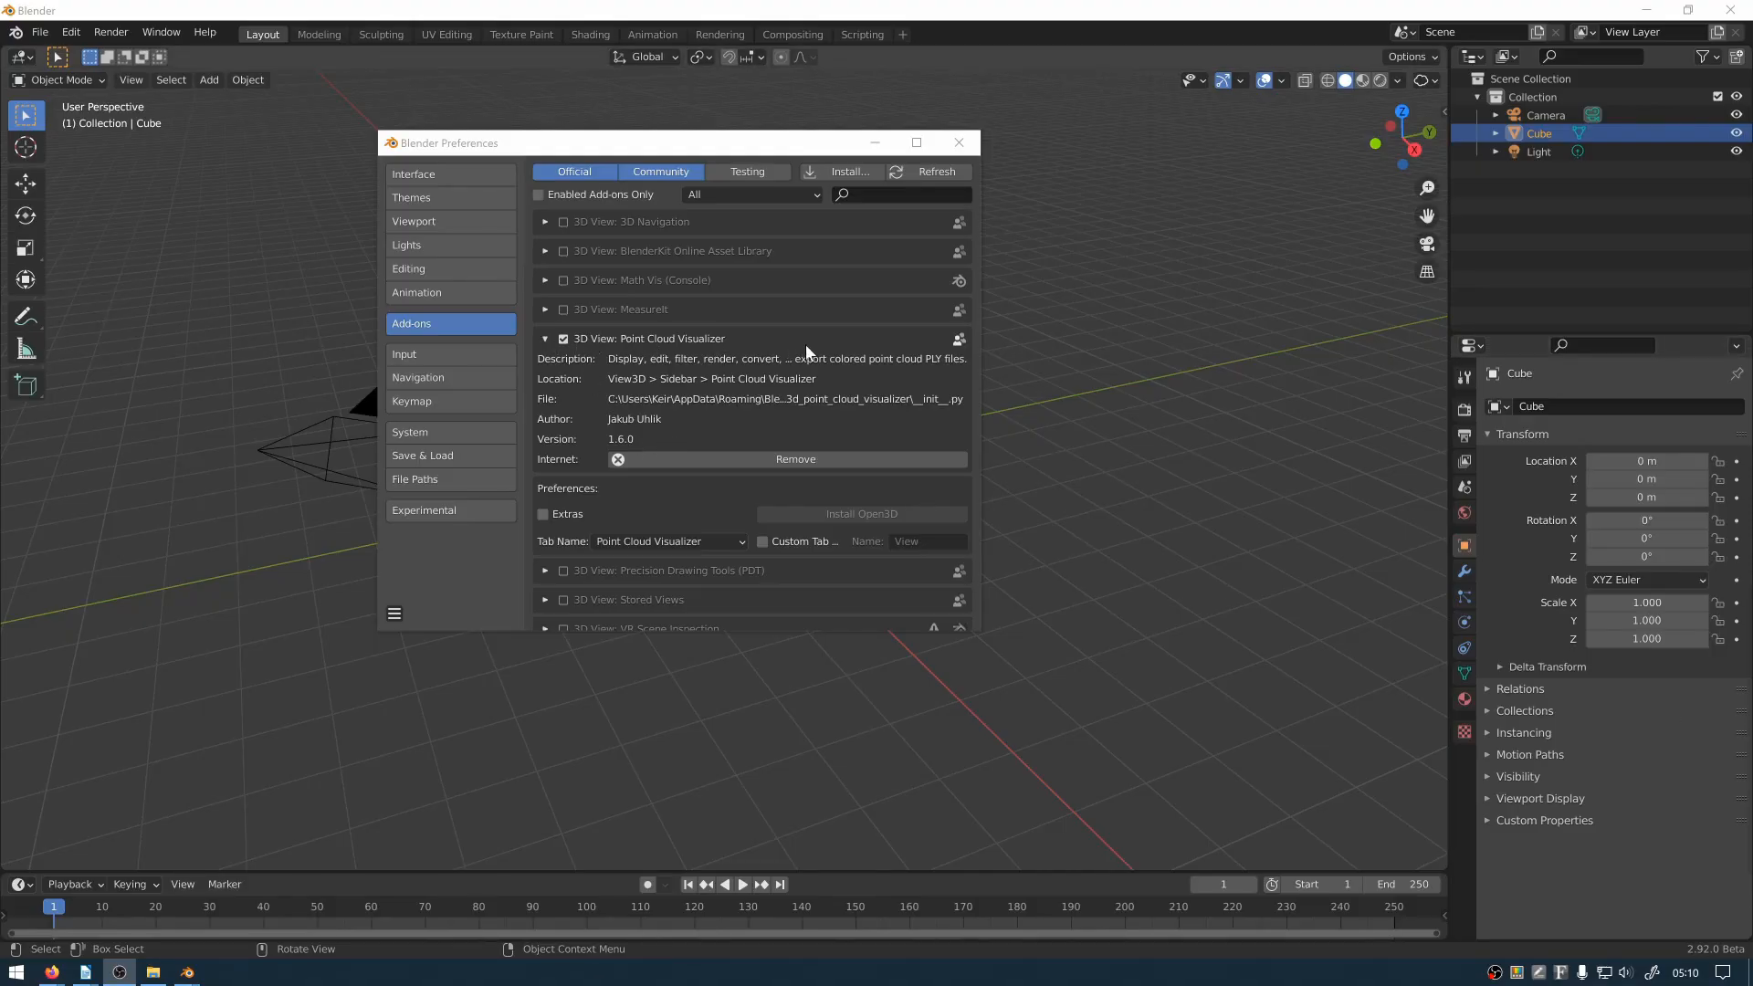
# Close Preferences and browse to Desktop > Shed > ShedPLY to pick MVE1.ply
pyautogui.click(957, 143)
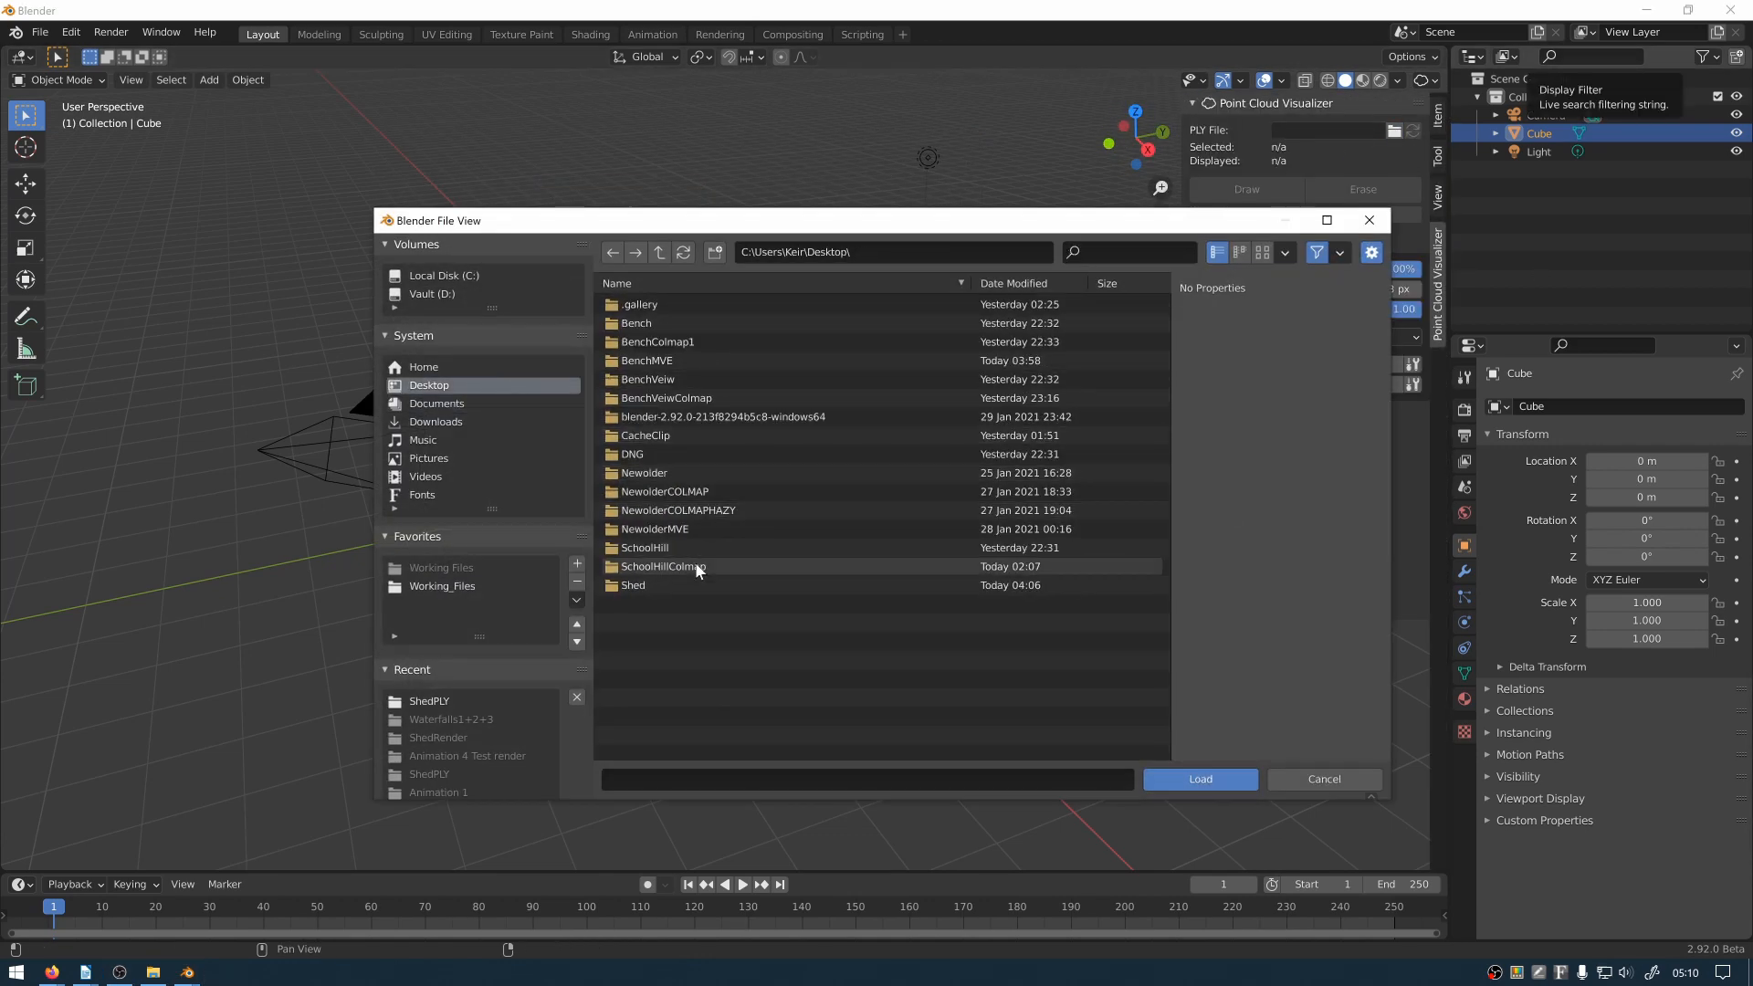
pyautogui.doubleClick(428, 701)
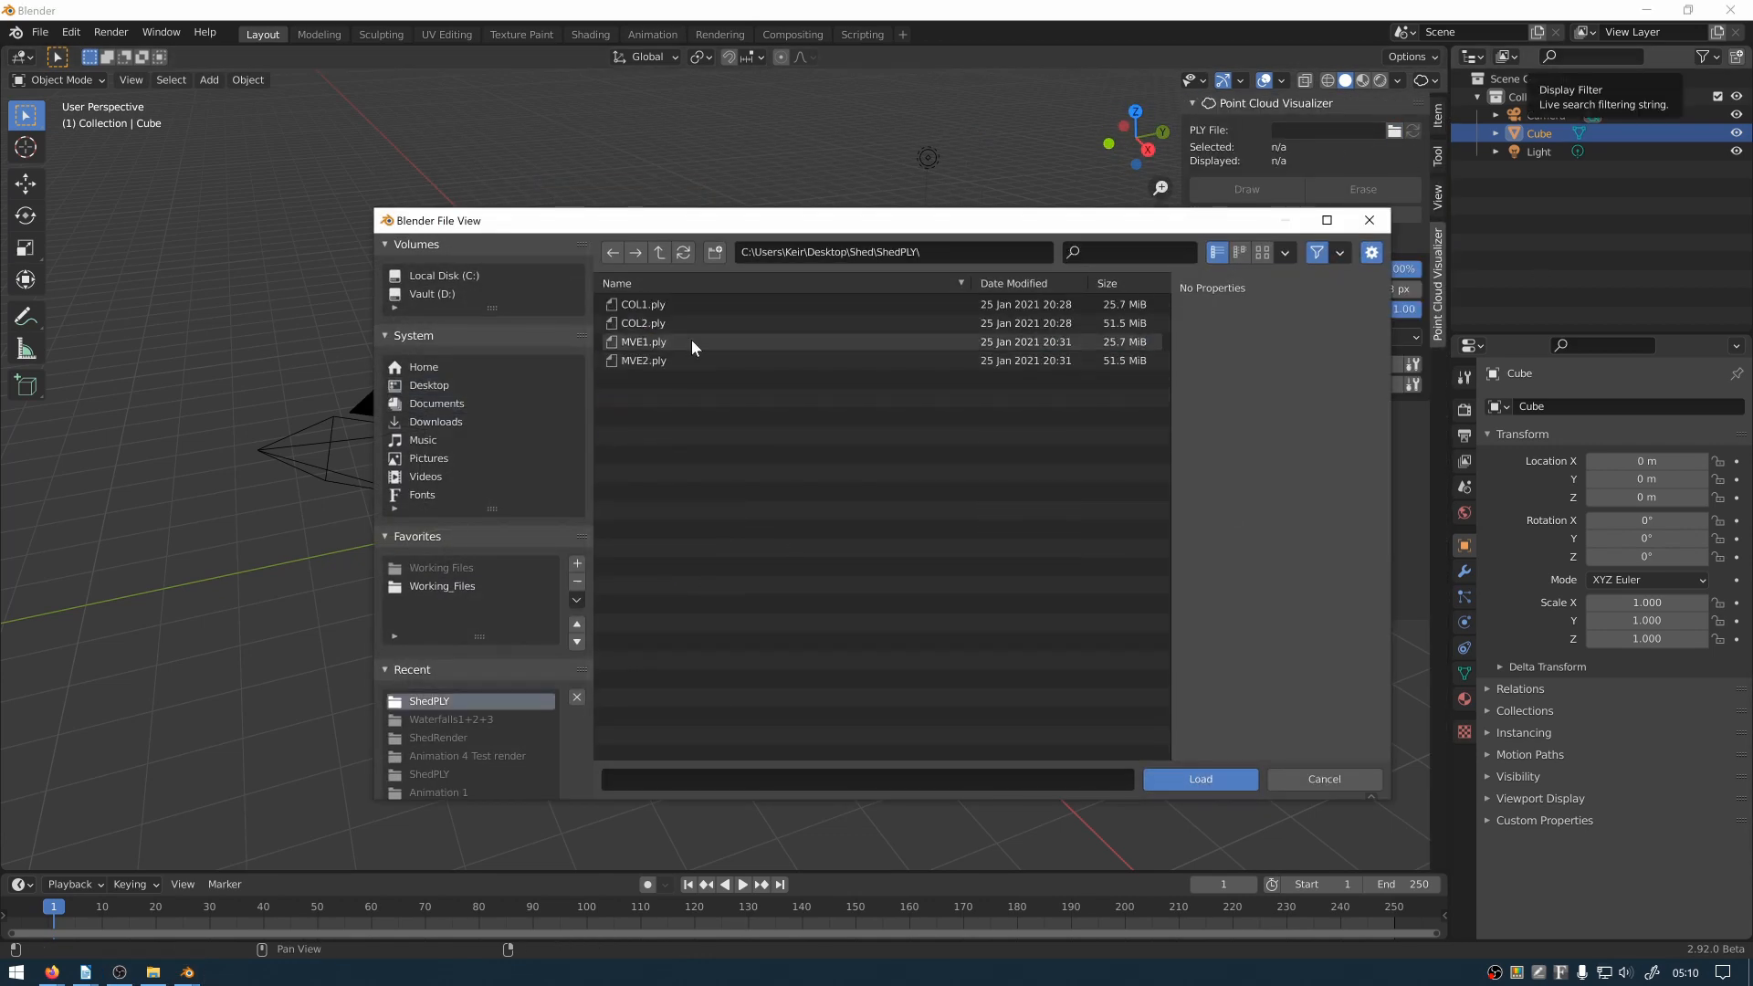
pyautogui.click(1199, 778)
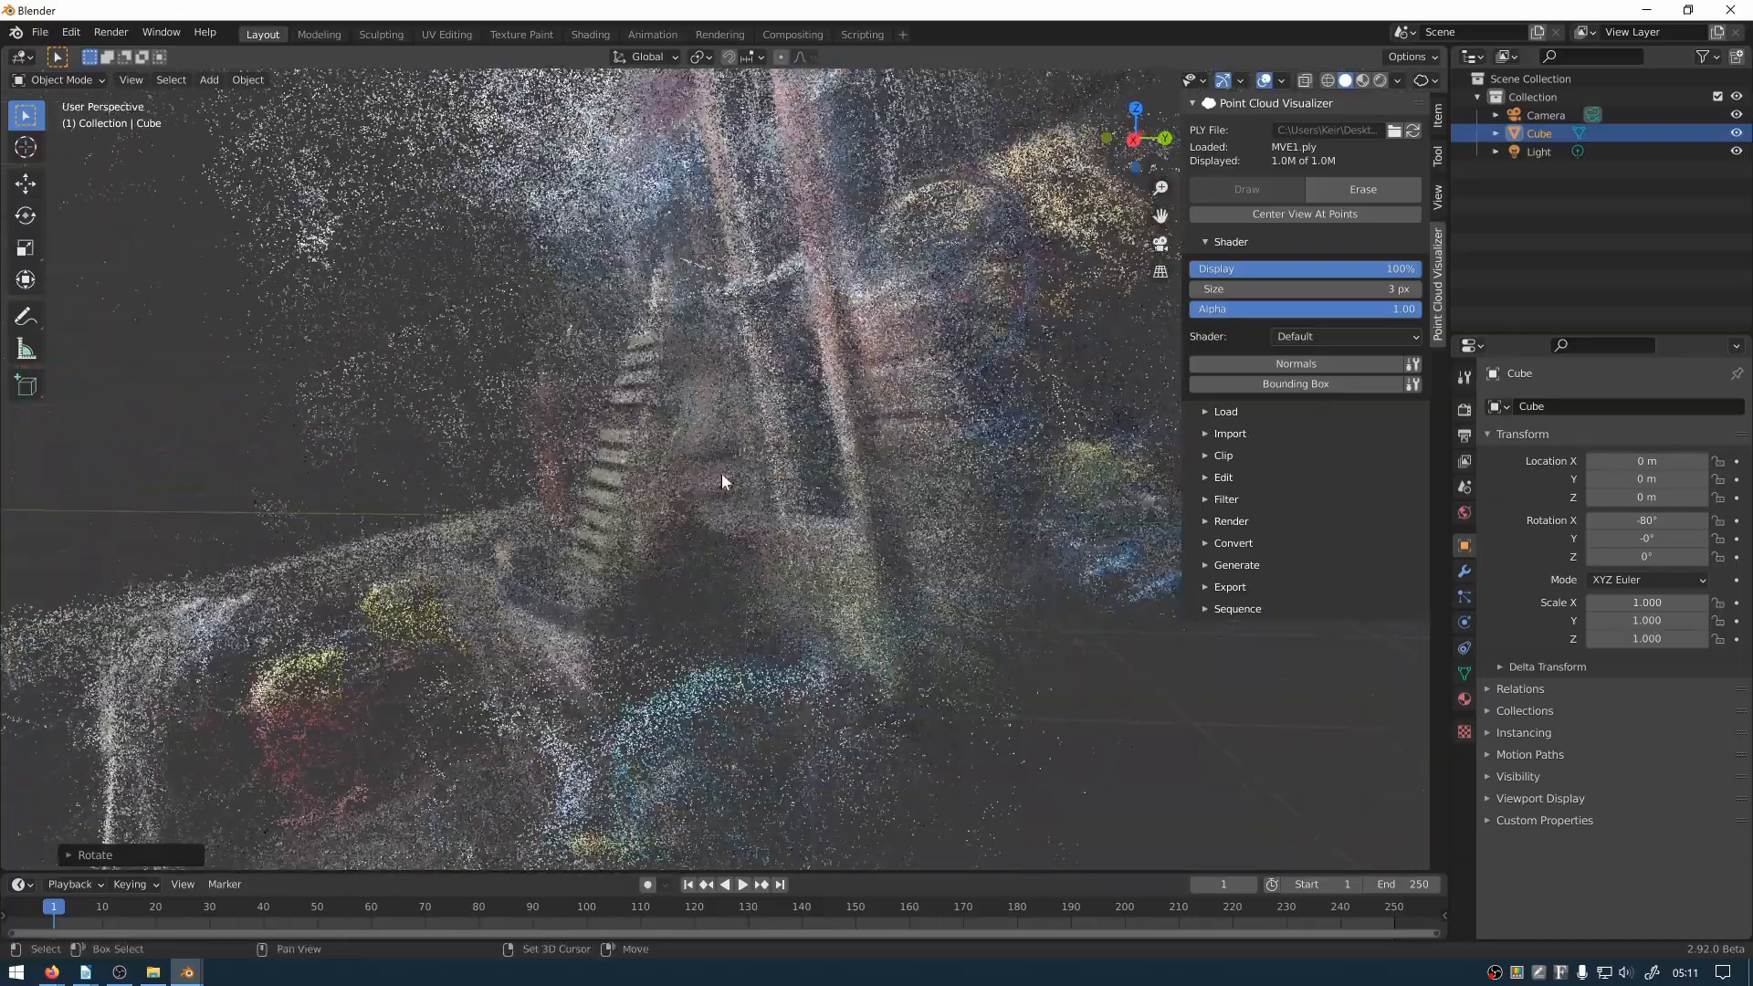
# Rotate the MVE1.ply cloud about X by roughly -92° so the shed stands upright
pyautogui.press('r')
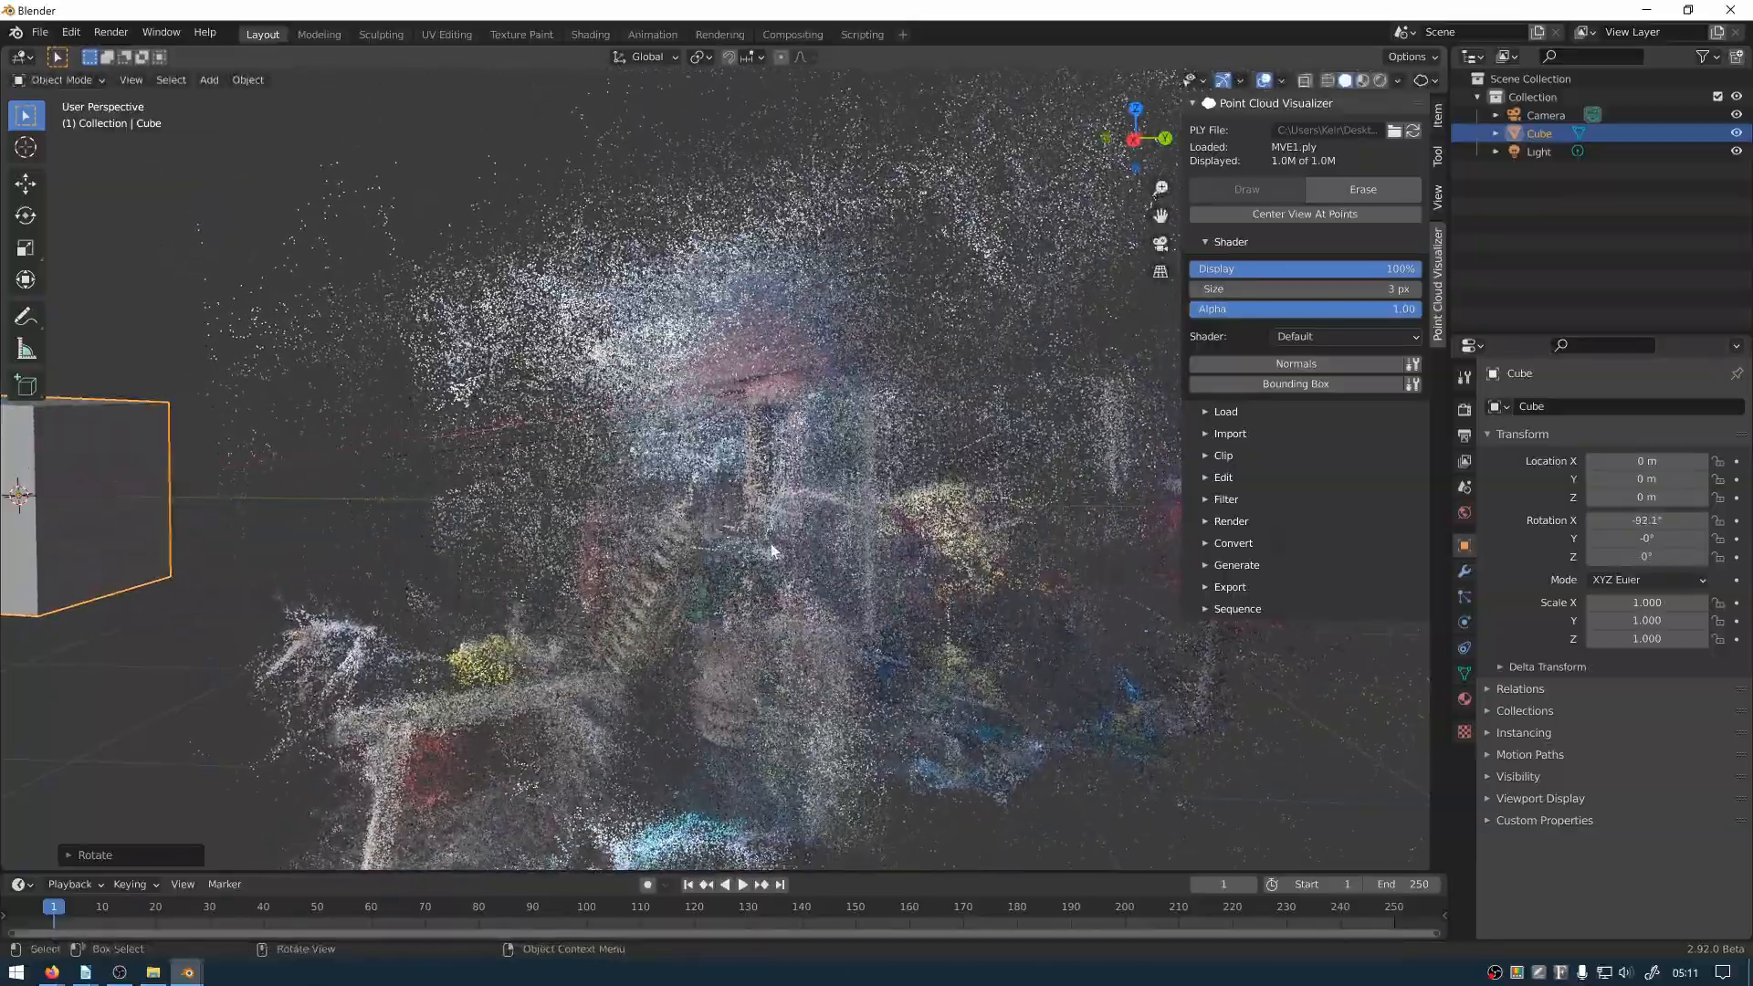
pyautogui.press('KP_3')
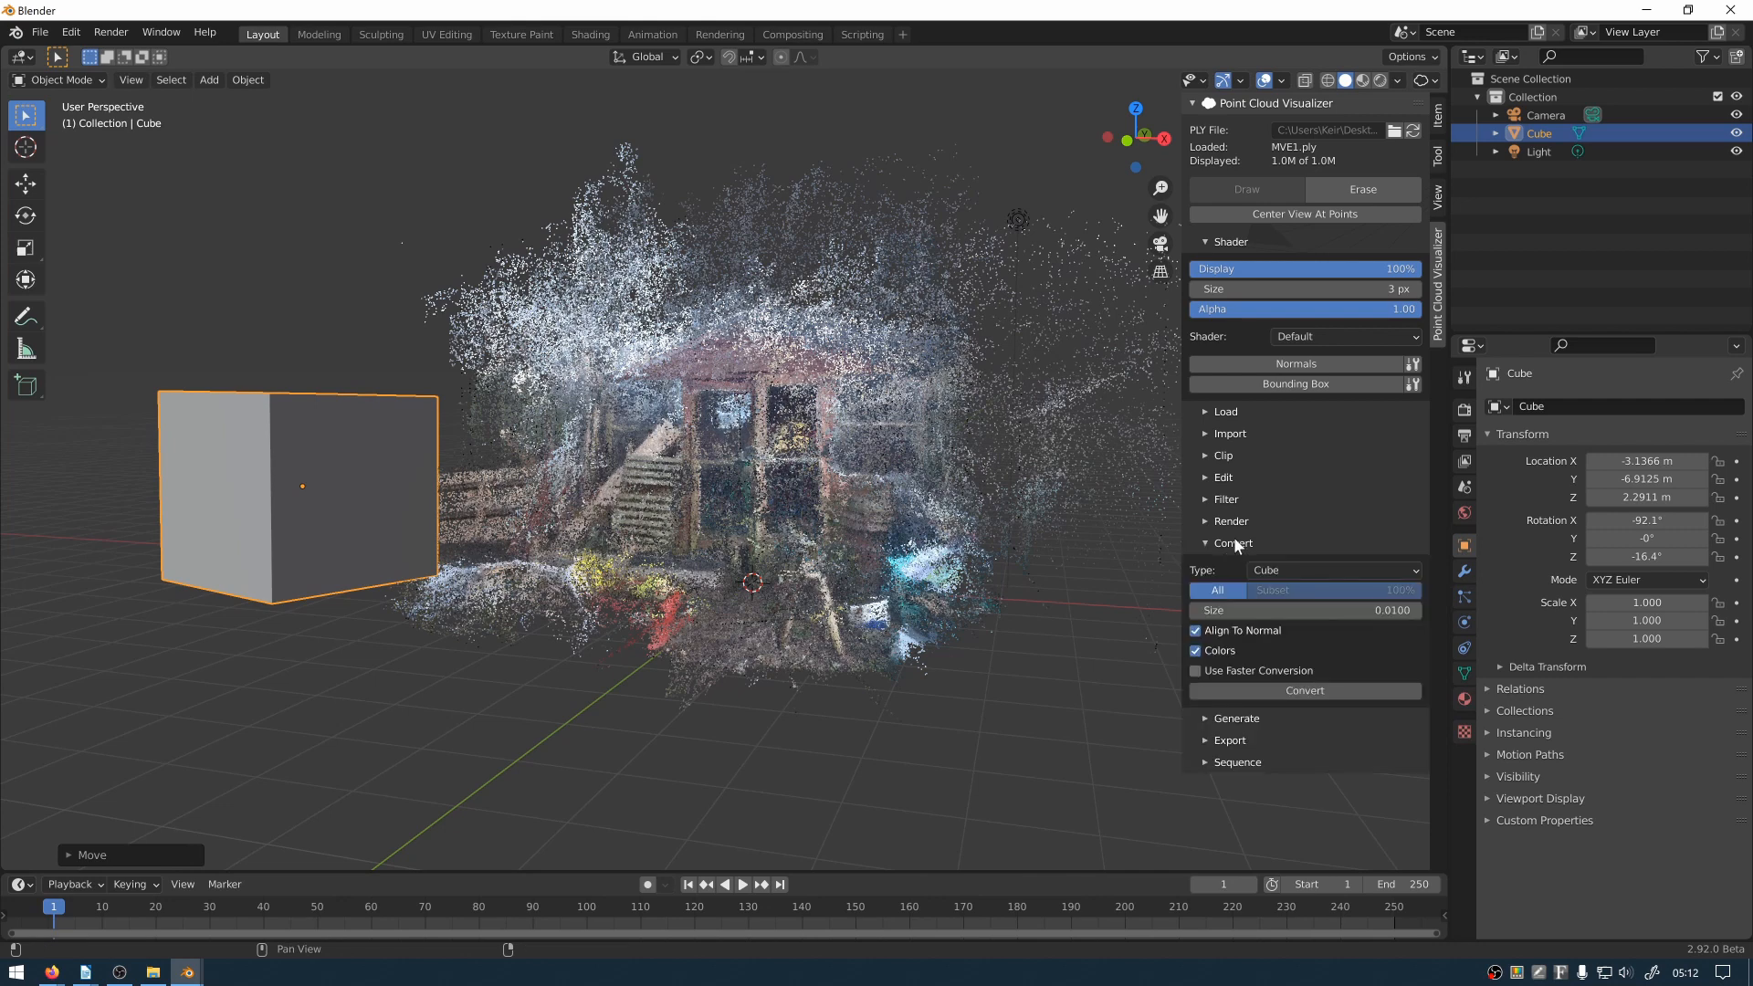
# Convert the cloud to an MVE1-cubes mesh with Type Cube and Use Faster Conversion
pyautogui.click(1330, 570)
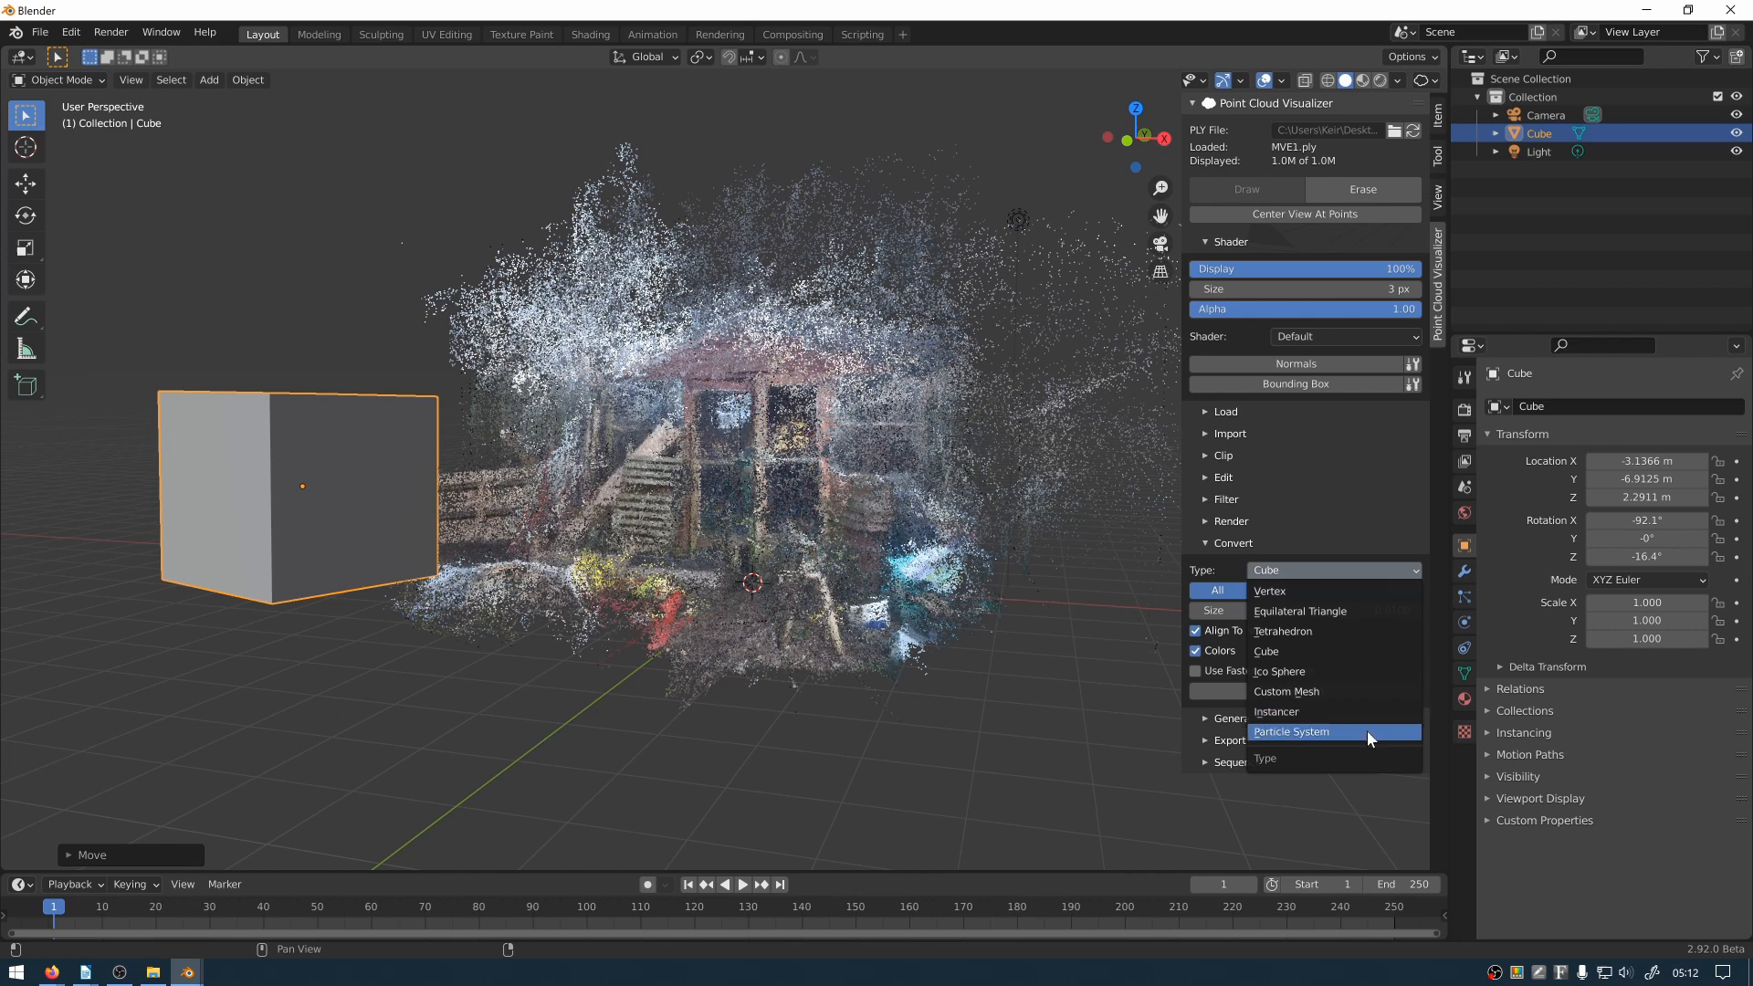
pyautogui.moveTo(1330, 572)
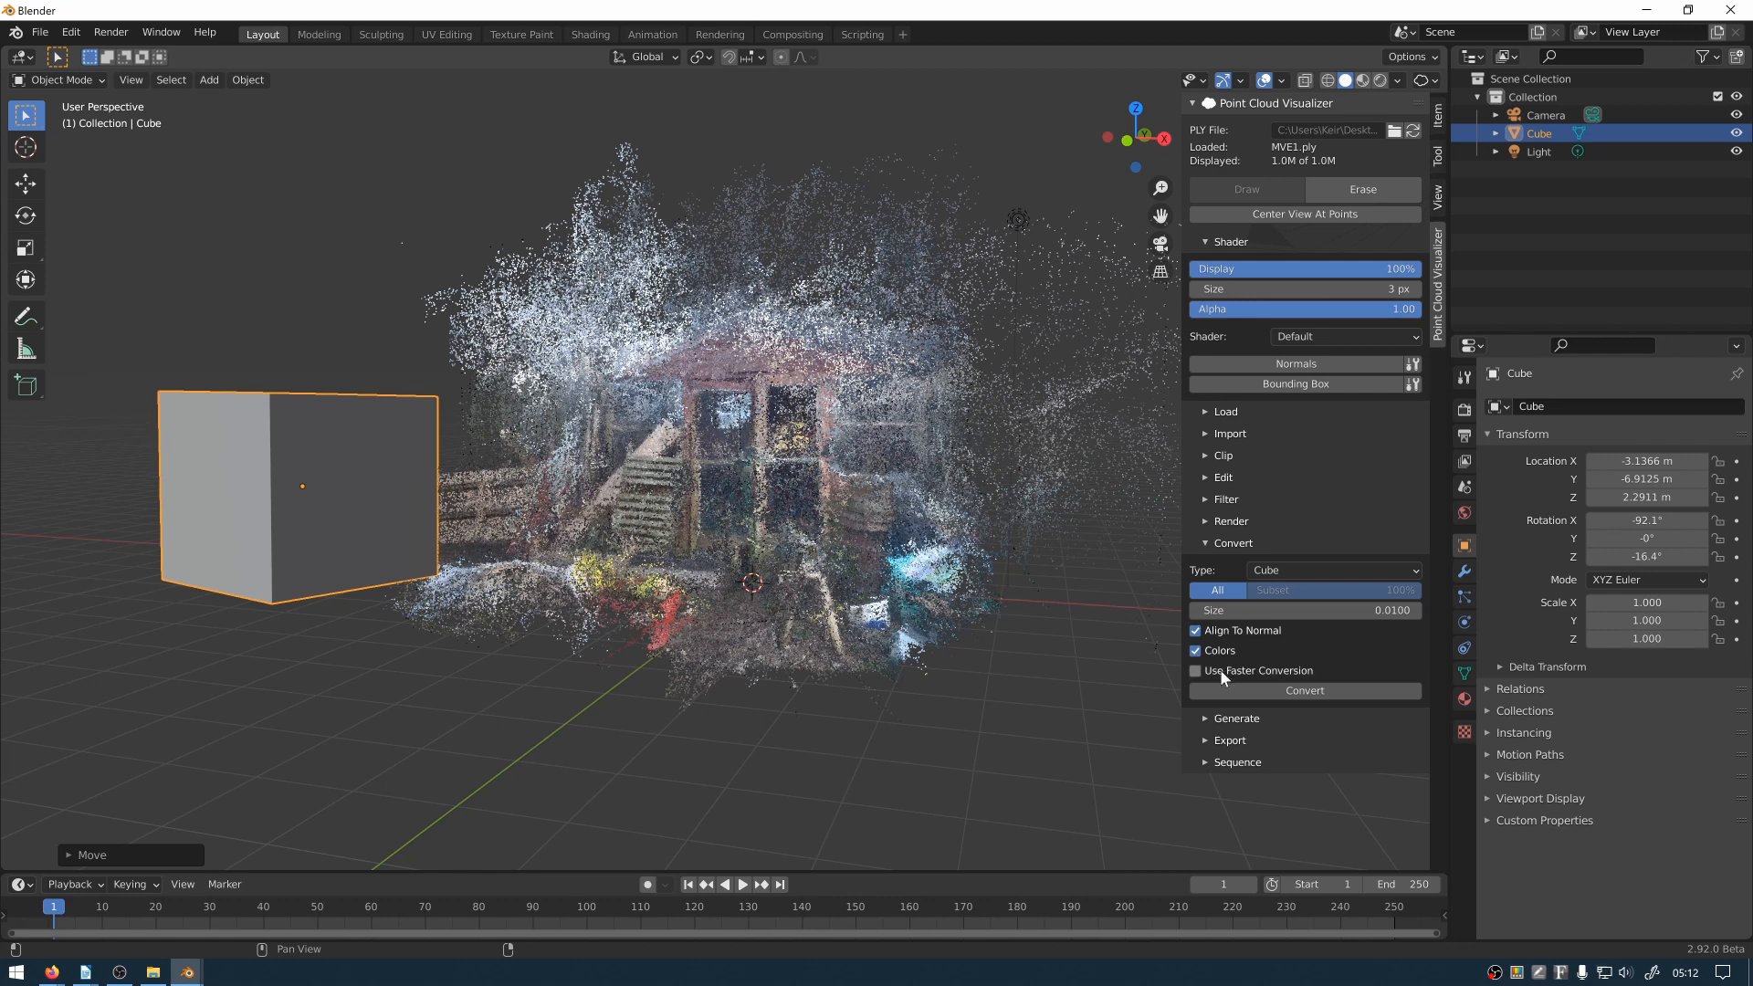
pyautogui.click(1195, 669)
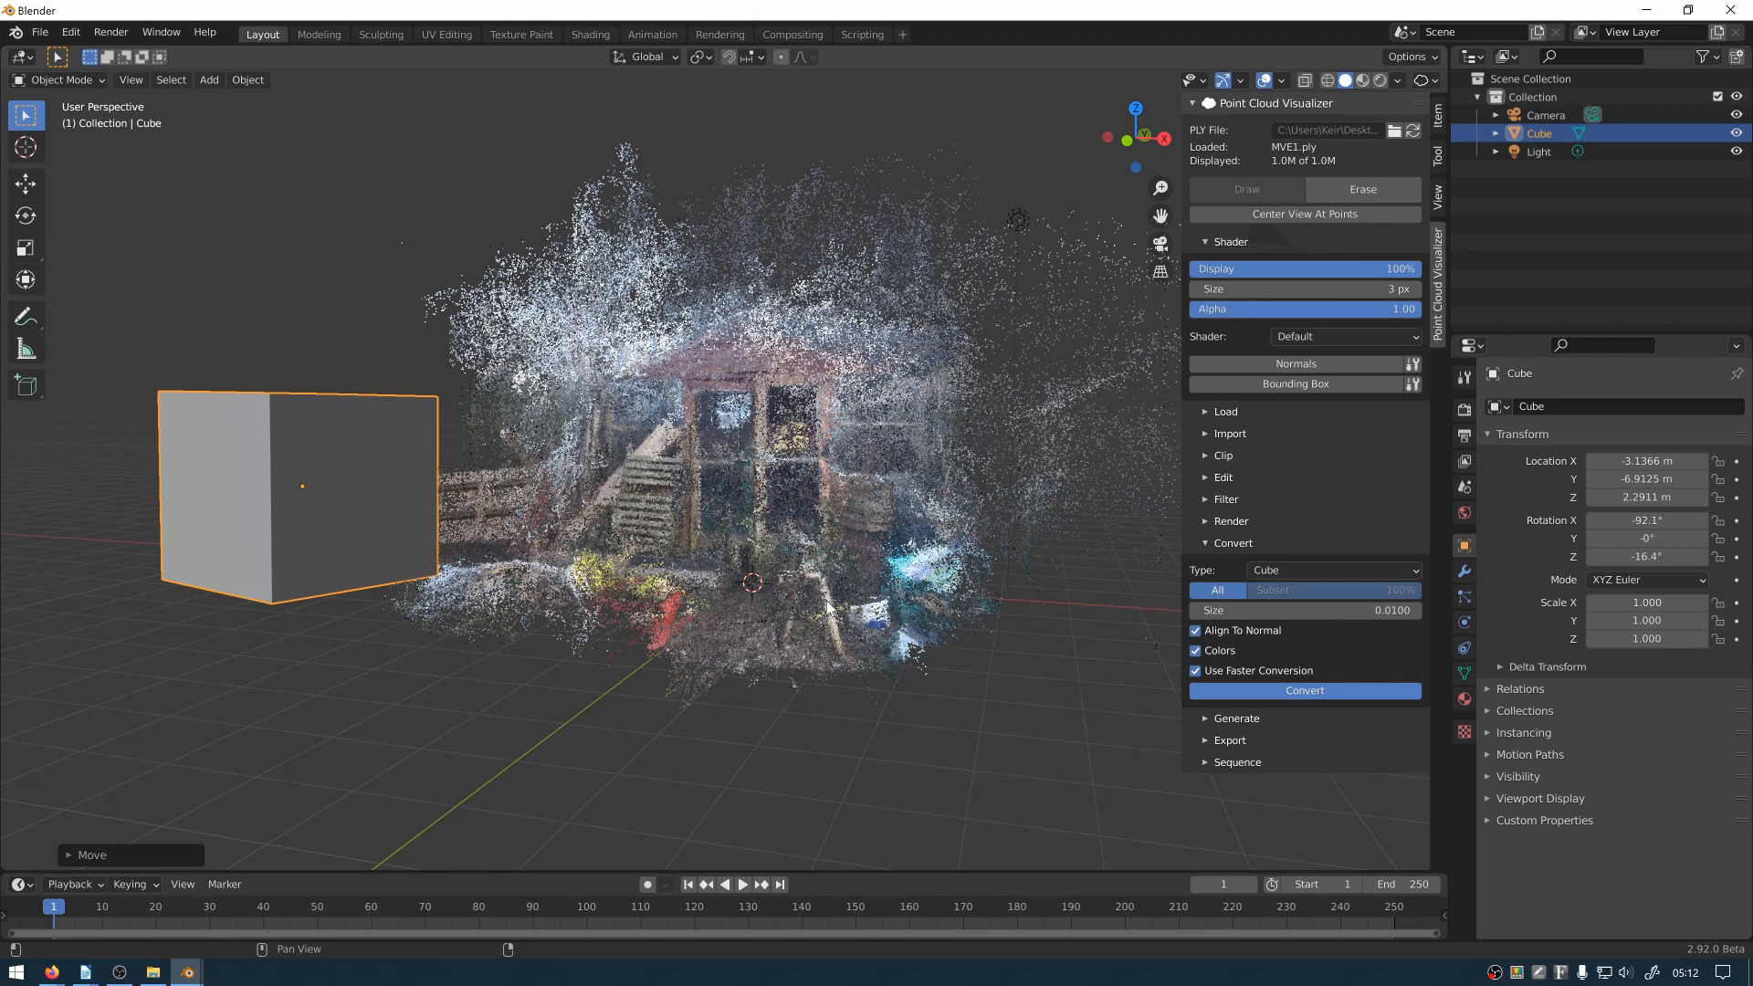
pyautogui.click(1304, 690)
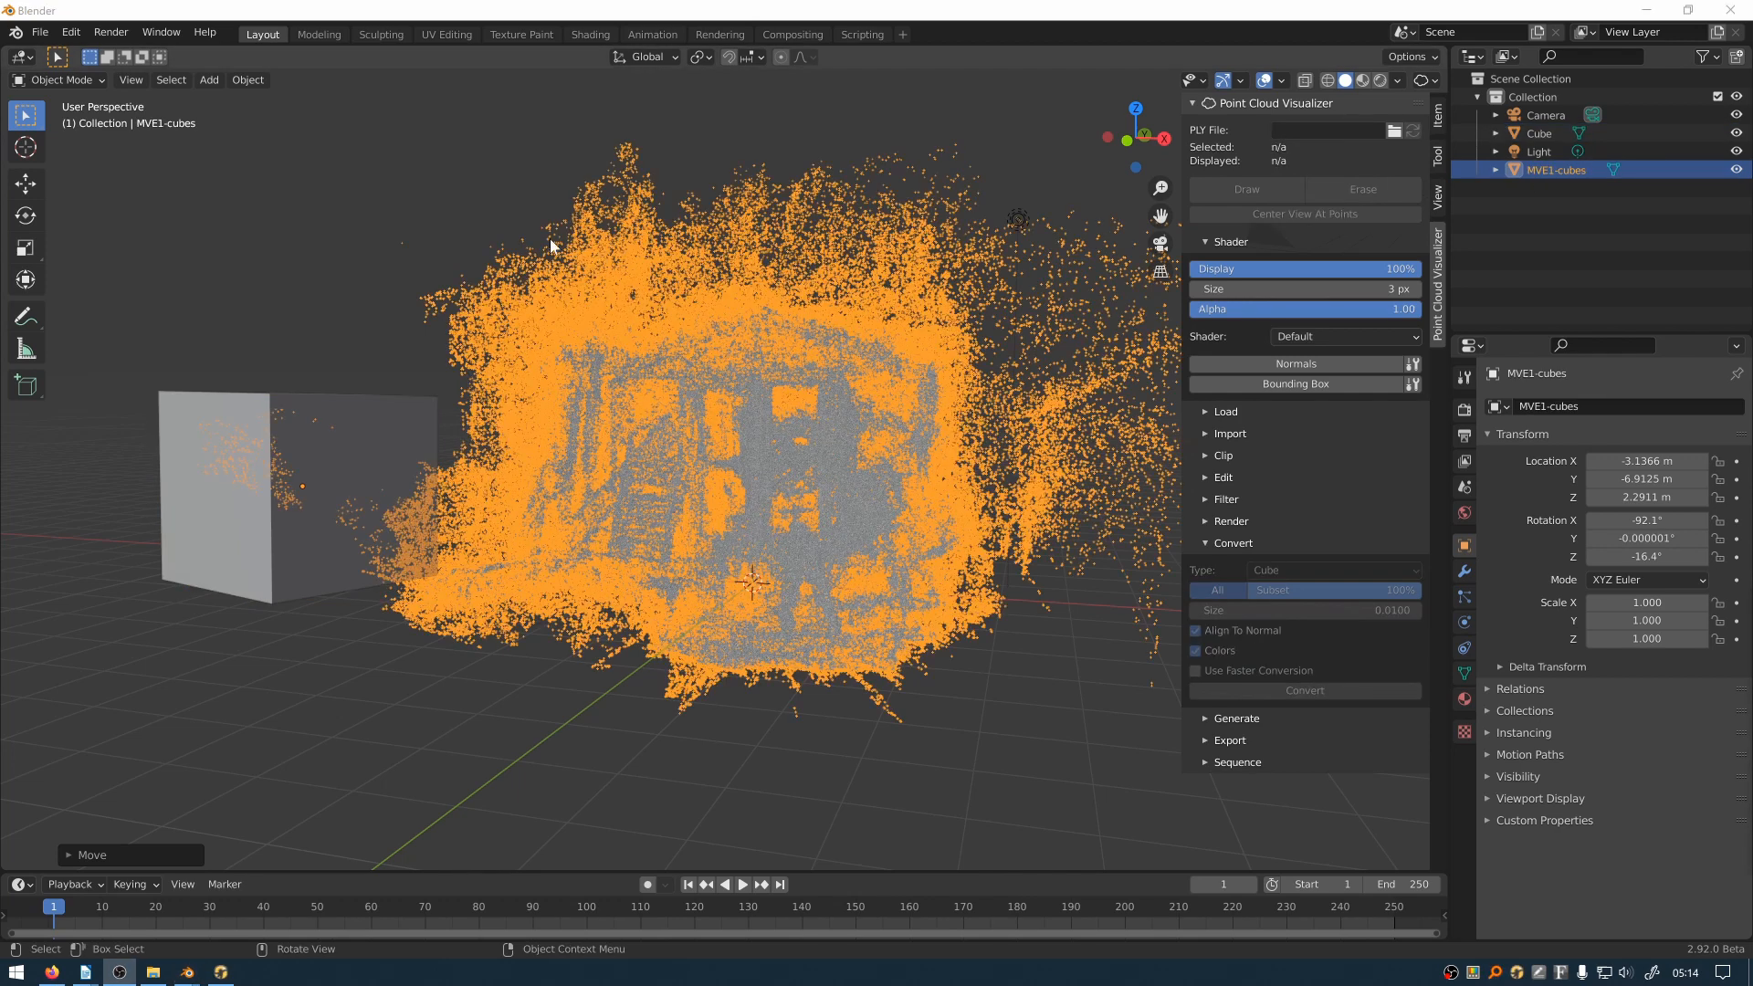
pyautogui.moveTo(982, 726)
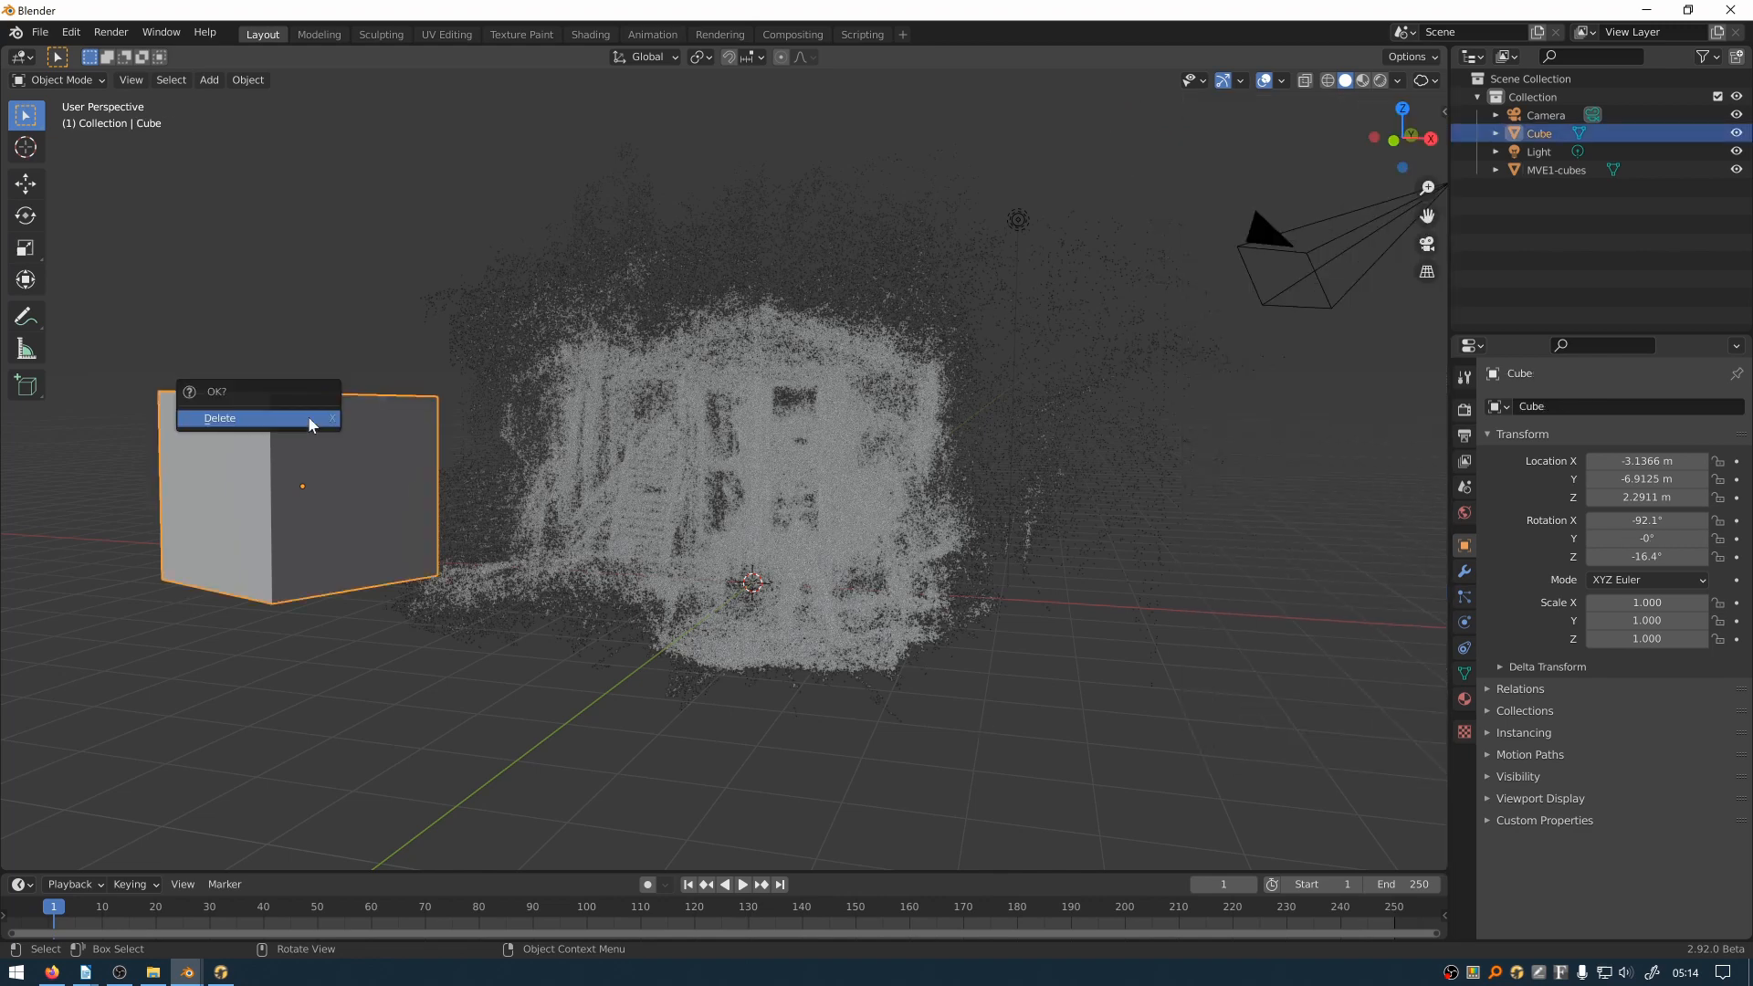
# Confirm Delete in the popup to remove the default Cube object
pyautogui.click(219, 417)
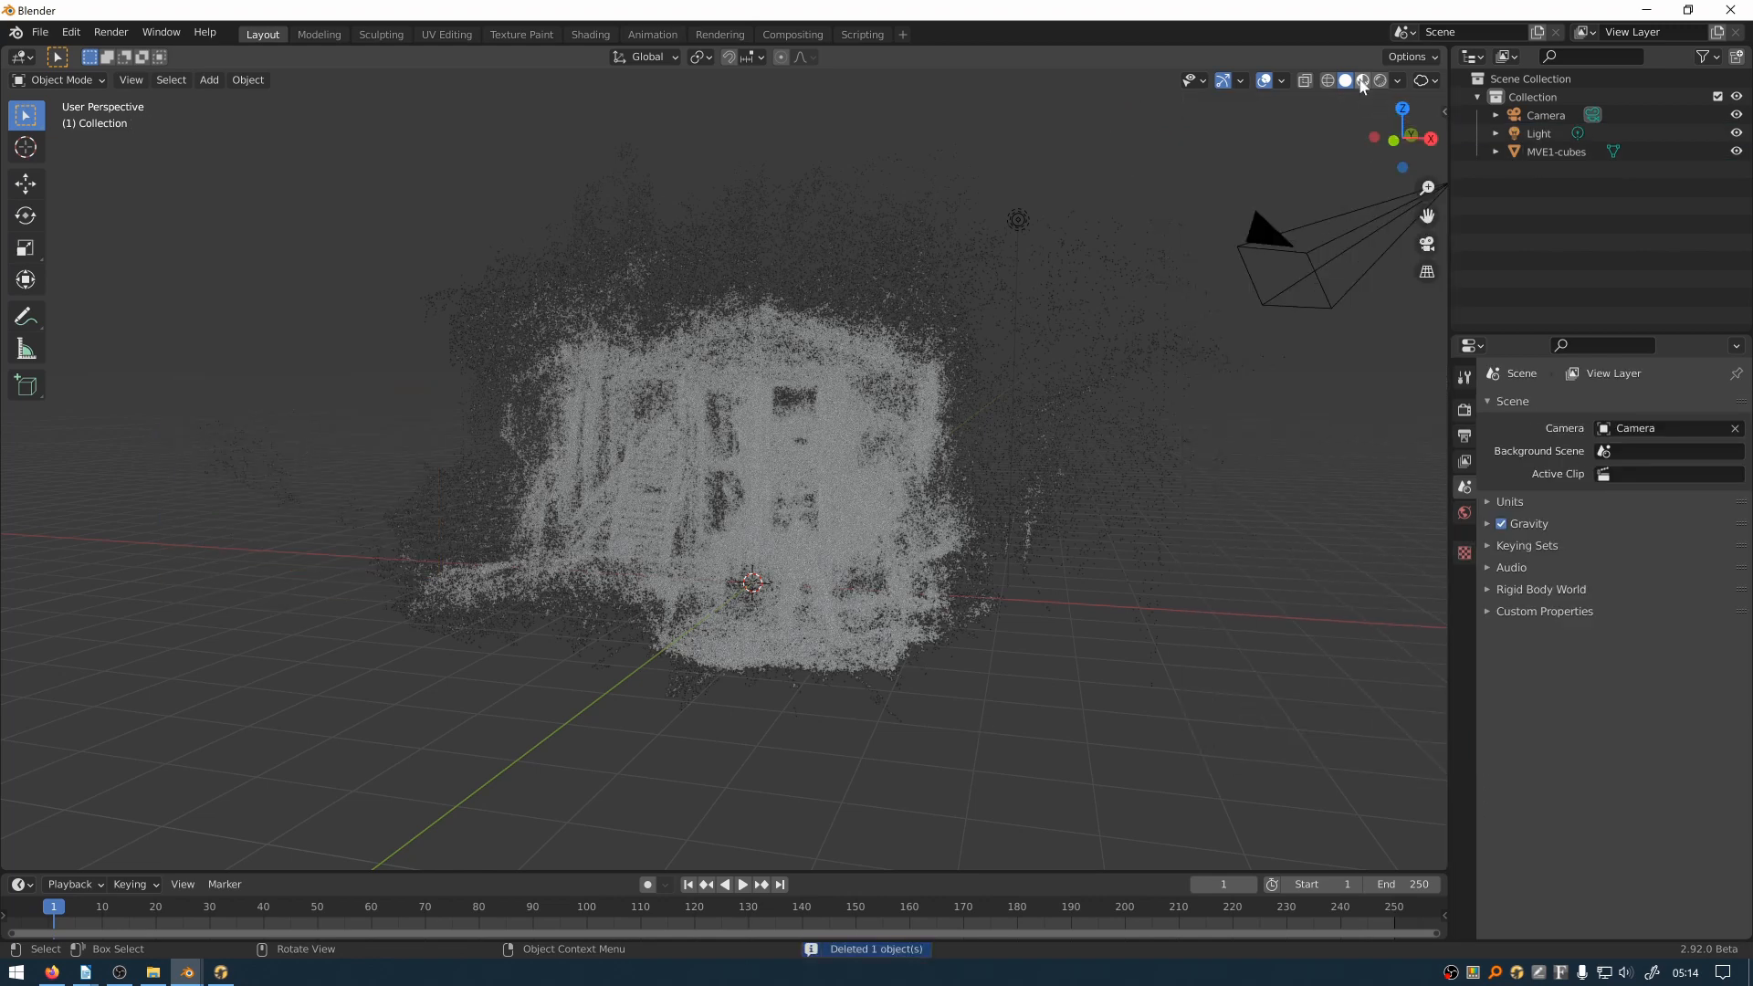